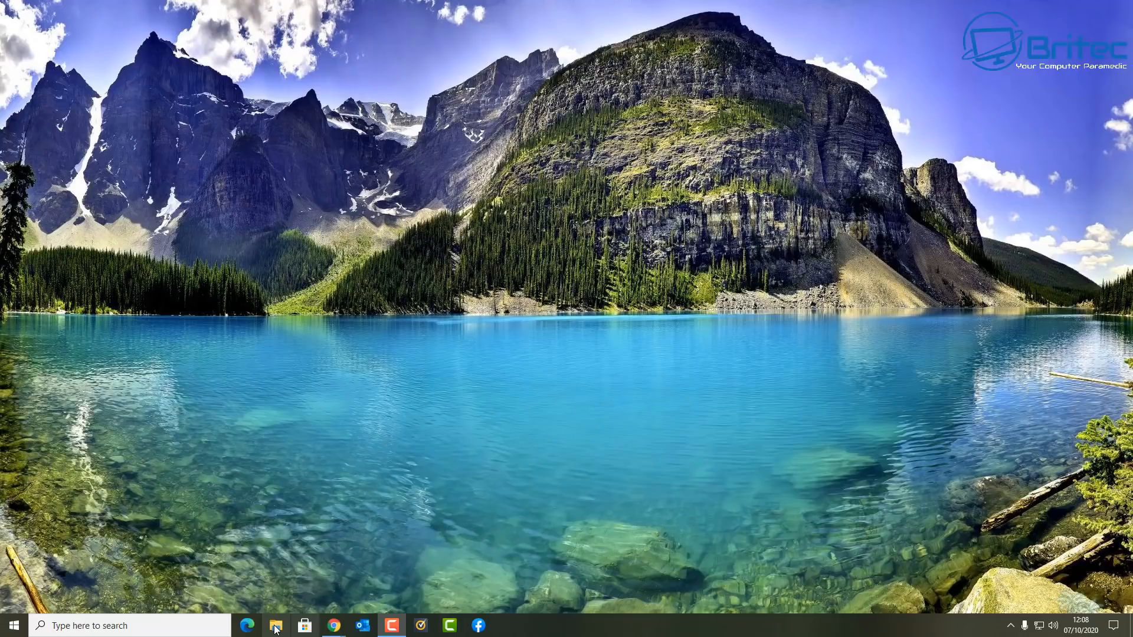
- Open File Explorer and bring up the context menu for This PC
{"action": "left_click", "coordinate": [275, 625]}
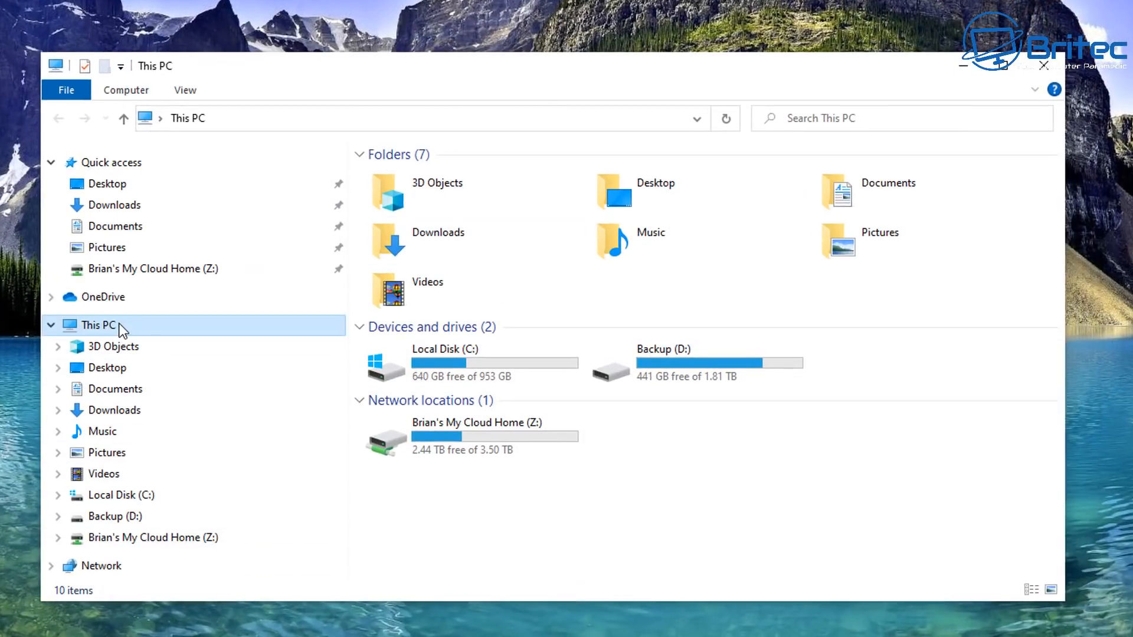
{"action": "right_click", "coordinate": [97, 325]}
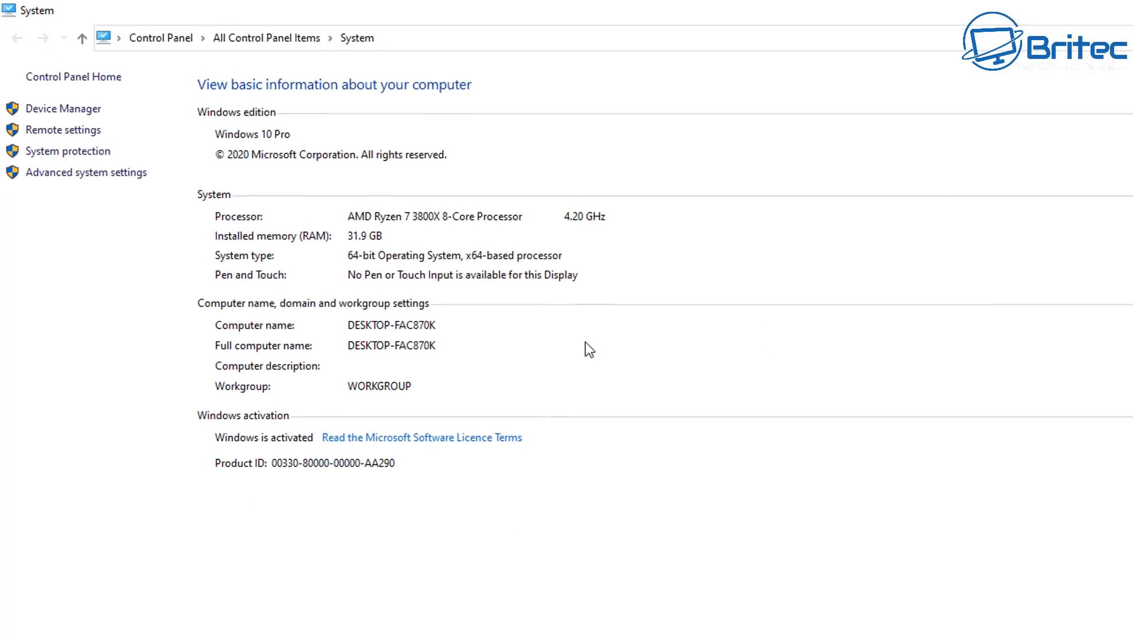
{"action": "mouse_move", "coordinate": [86, 172]}
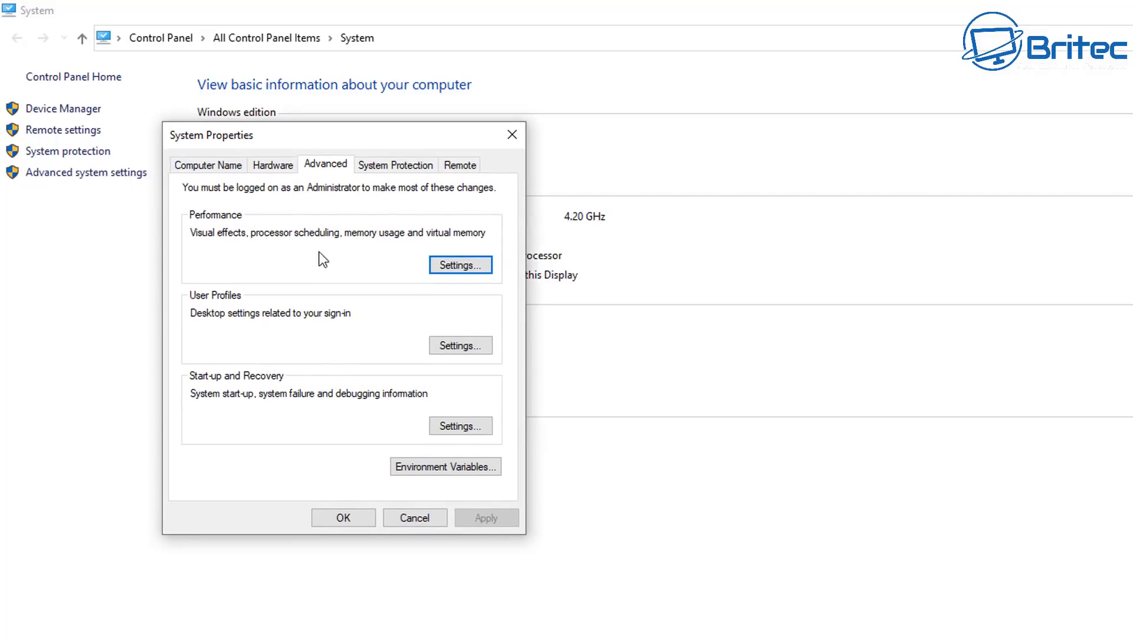
{"action": "mouse_move", "coordinate": [281, 261]}
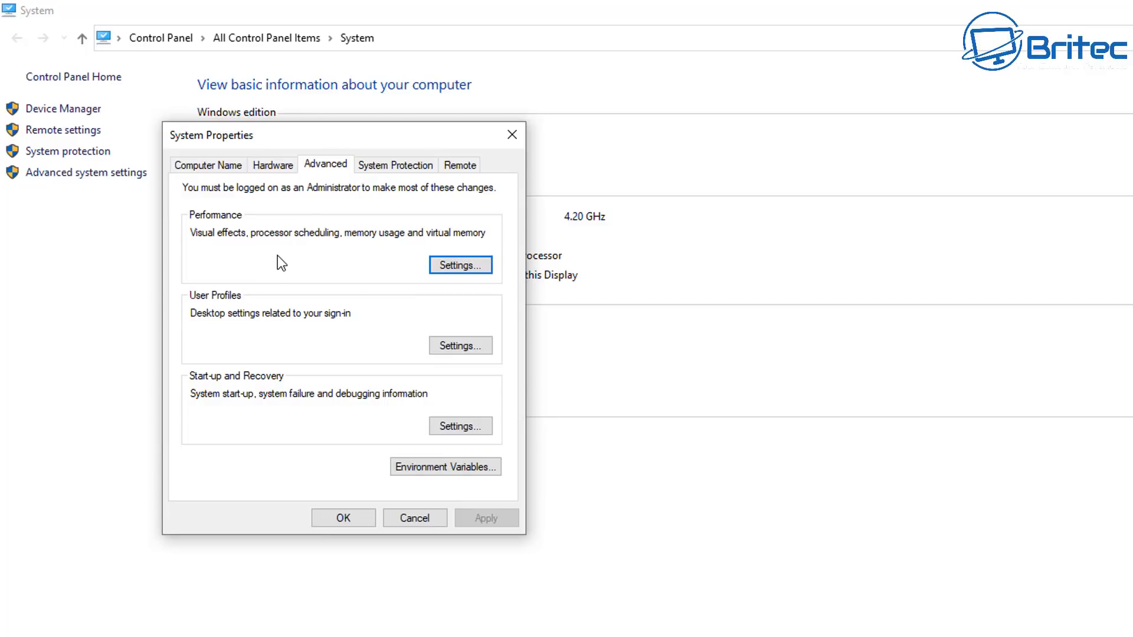
{"action": "mouse_move", "coordinate": [326, 173]}
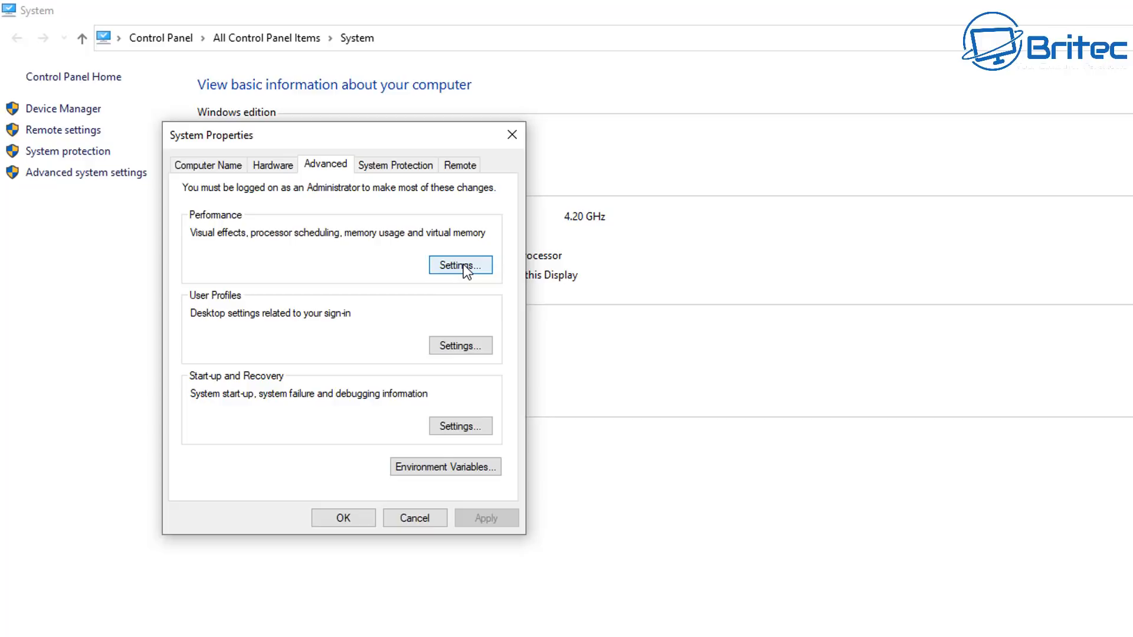
- Open Performance Options on its Advanced tab and view the virtual memory settings
{"action": "left_click", "coordinate": [460, 265]}
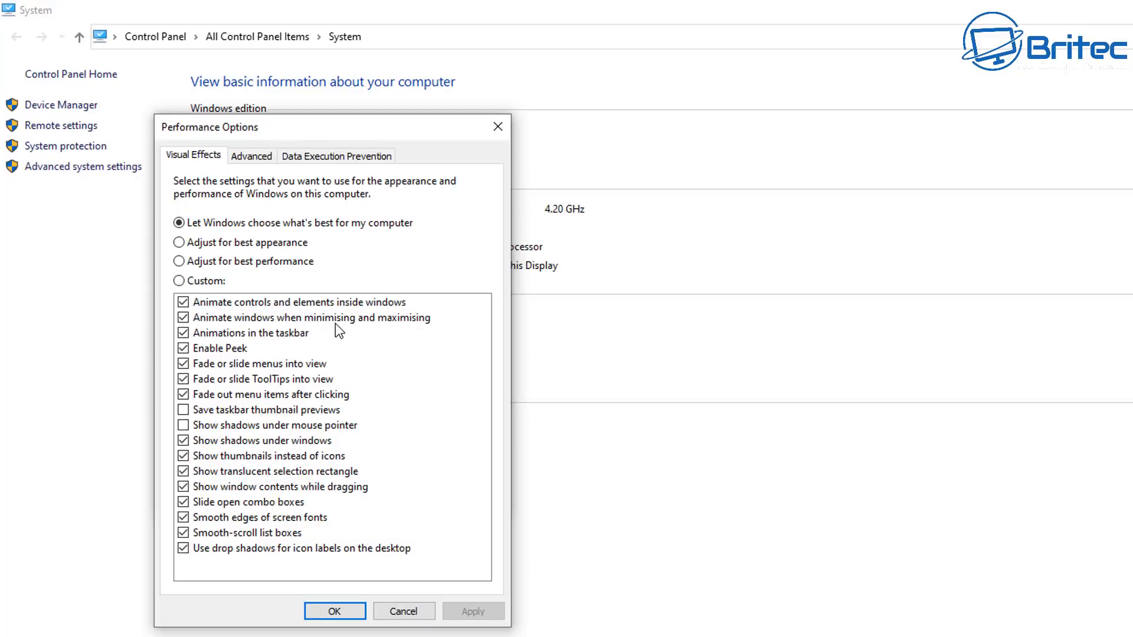
{"action": "left_click", "coordinate": [251, 155]}
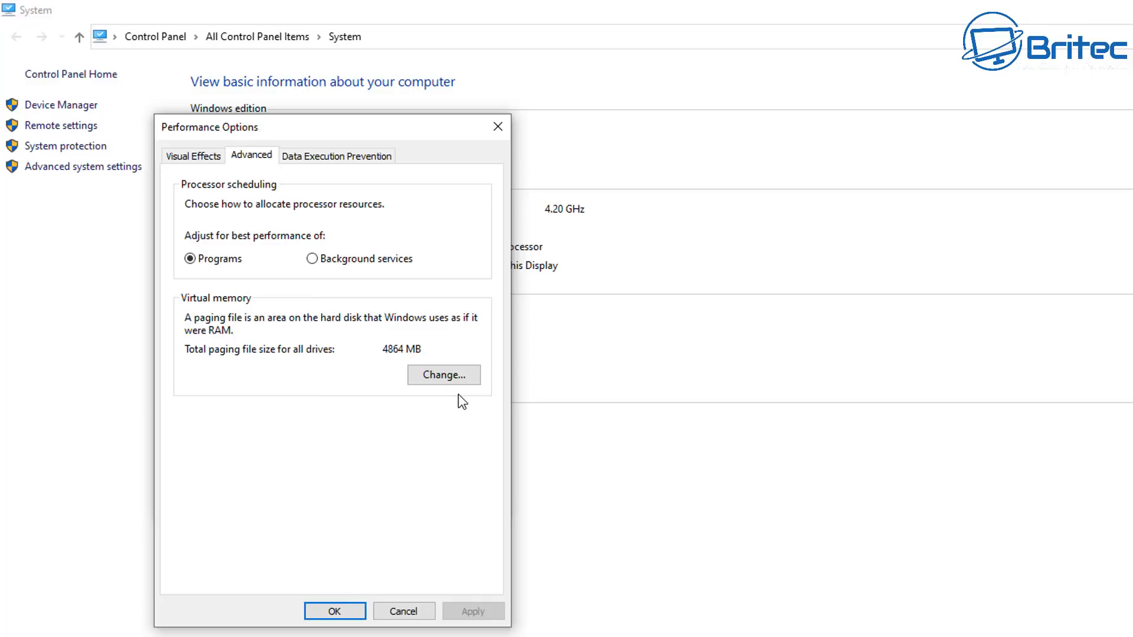
{"action": "mouse_move", "coordinate": [444, 374]}
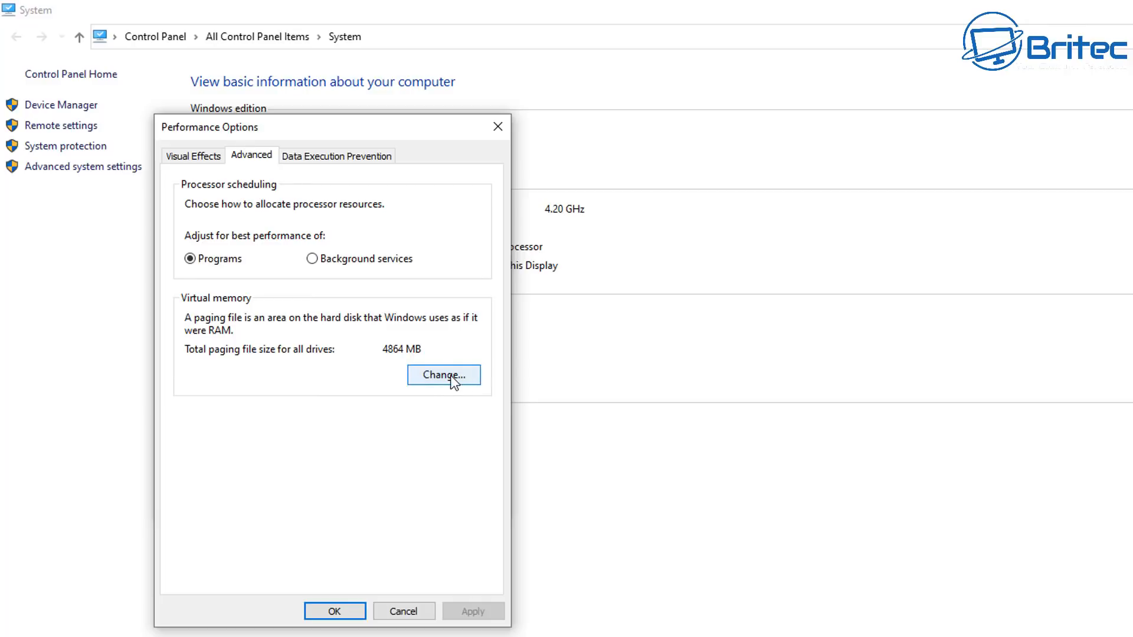
{"action": "left_click", "coordinate": [443, 375]}
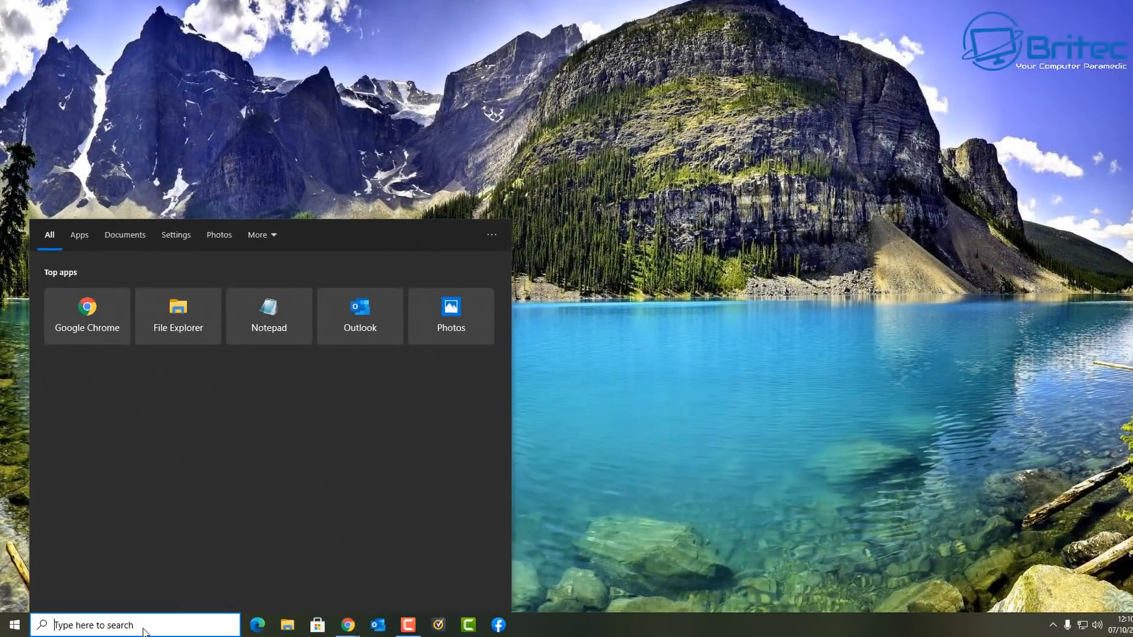
- Launch regedit and navigate HKEY_LOCAL_MACHINE\SYSTEM\CurrentControlSet\Control to Session Manager
{"action": "type", "text": "reged"}
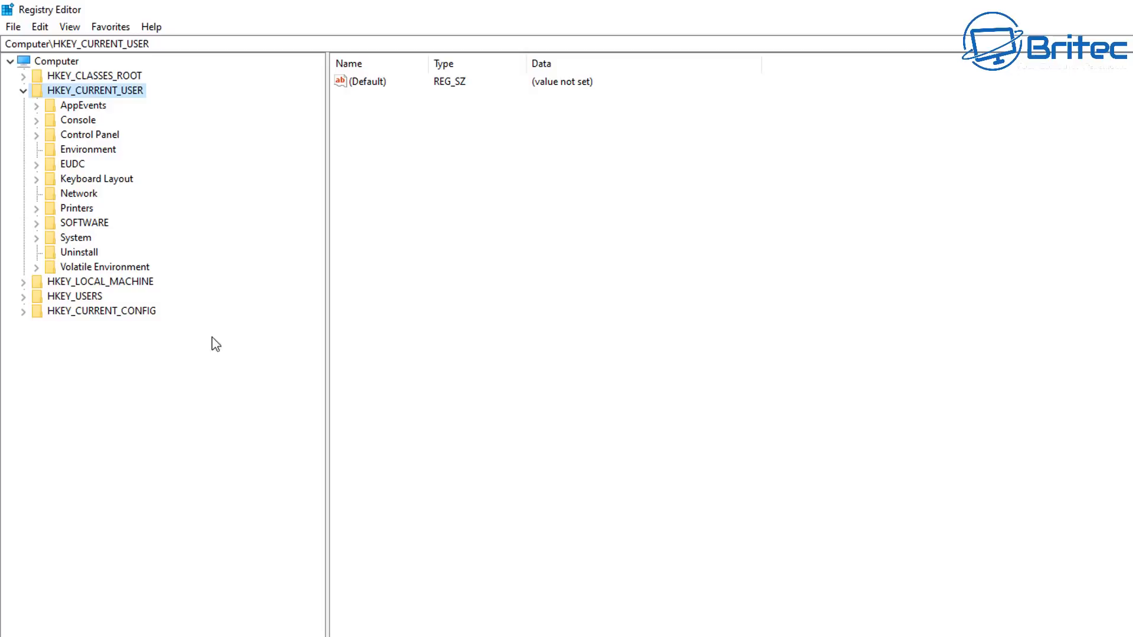
{"action": "left_click", "coordinate": [22, 90]}
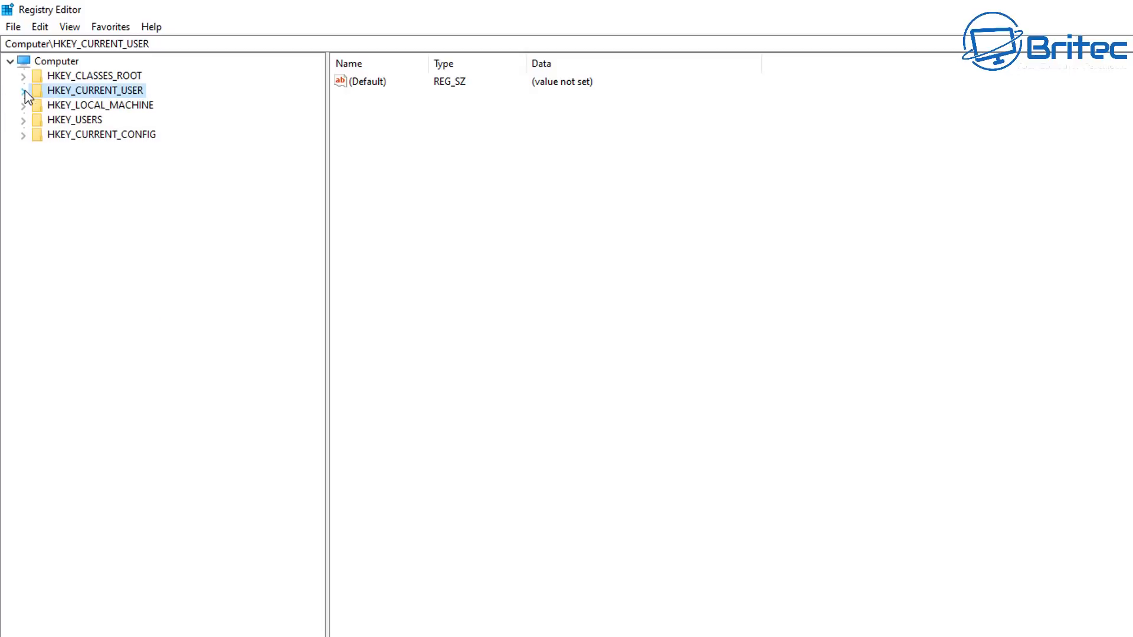
{"action": "left_click", "coordinate": [101, 105]}
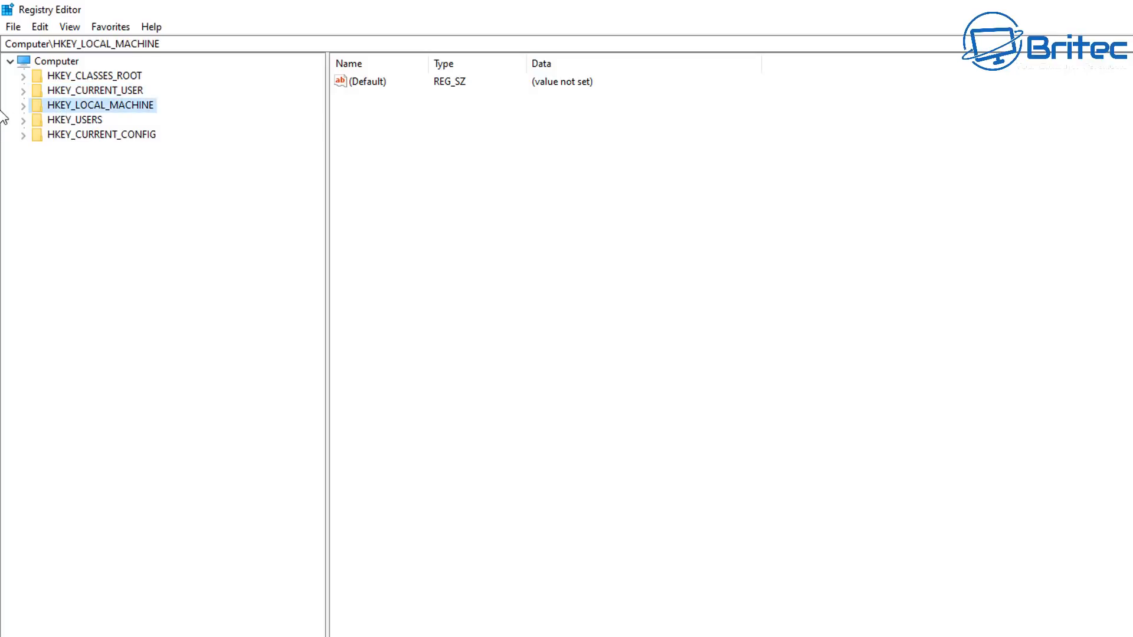
{"action": "left_click", "coordinate": [24, 105]}
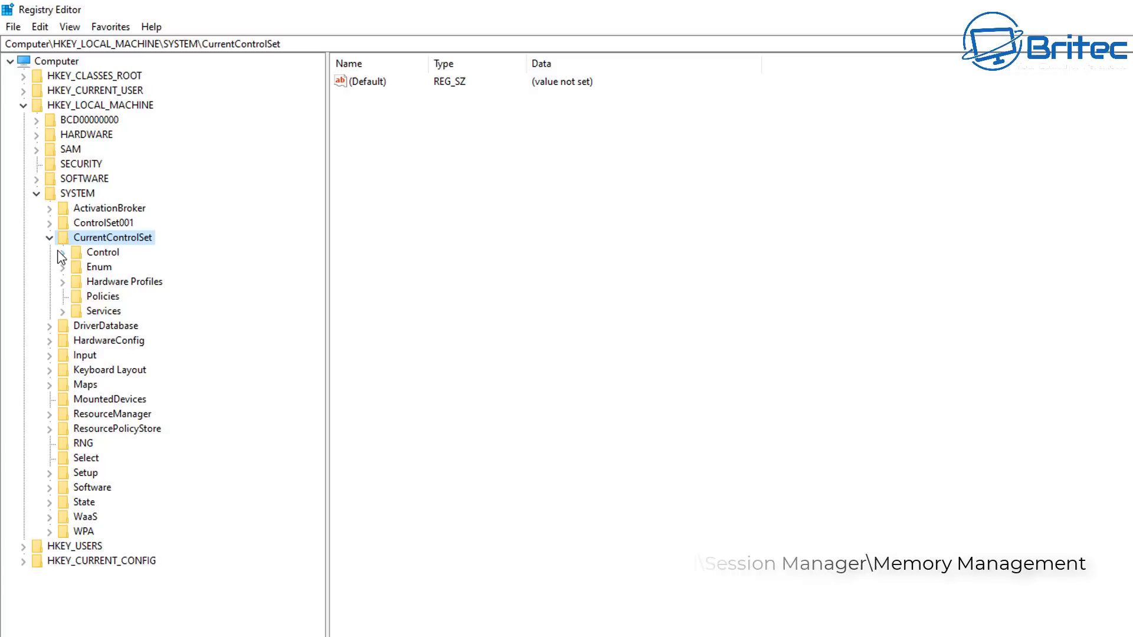
{"action": "left_click", "coordinate": [102, 252]}
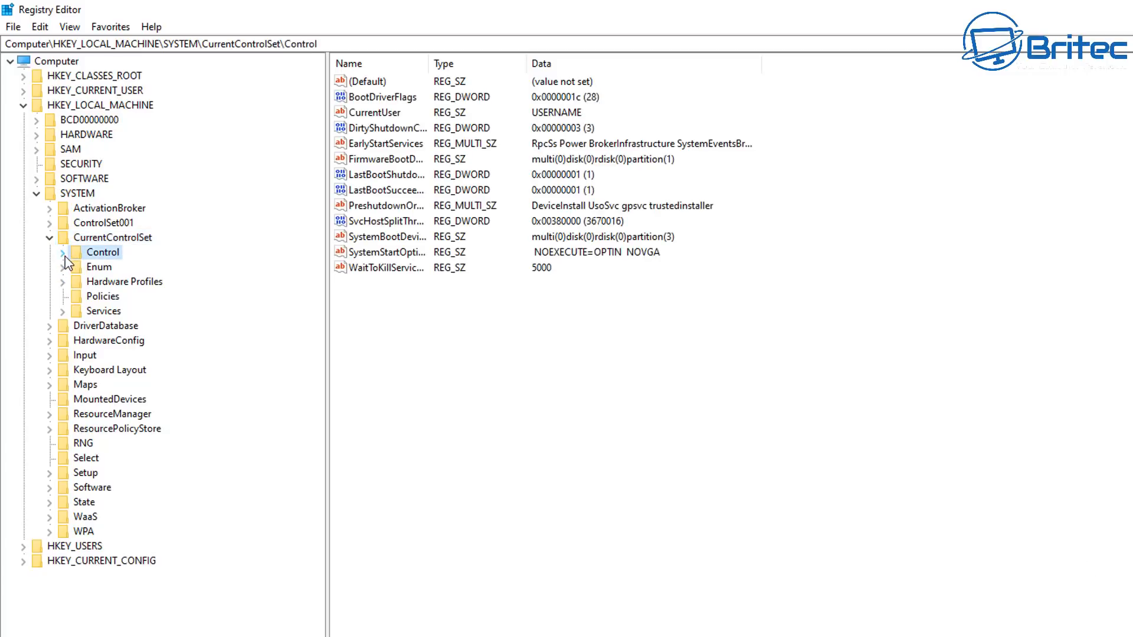
{"action": "left_click", "coordinate": [64, 251]}
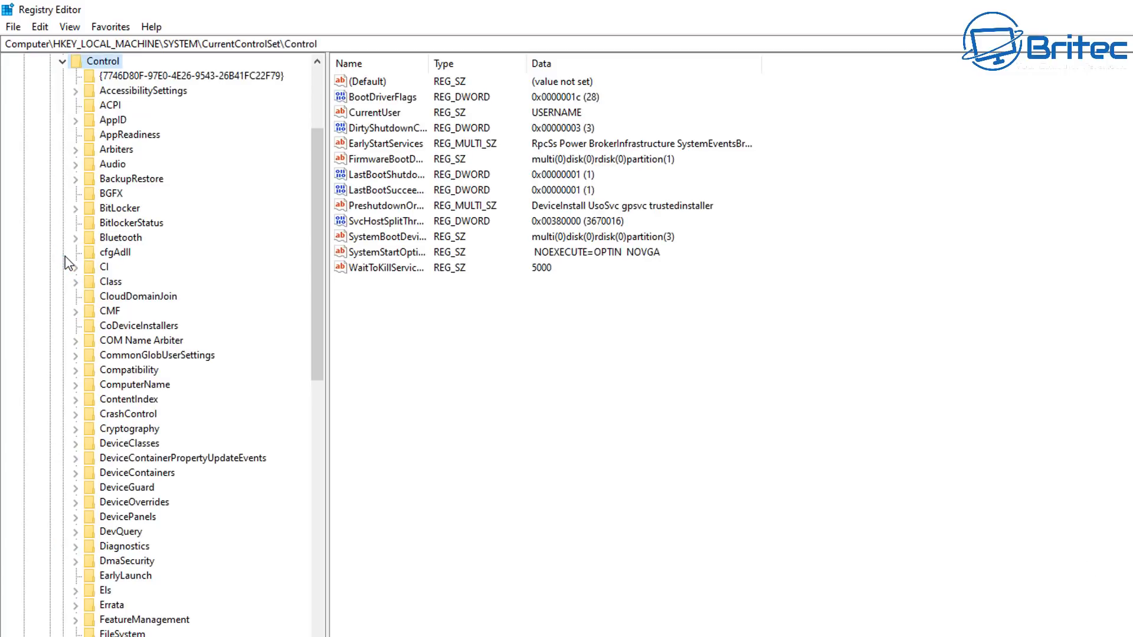
{"action": "mouse_move", "coordinate": [108, 267]}
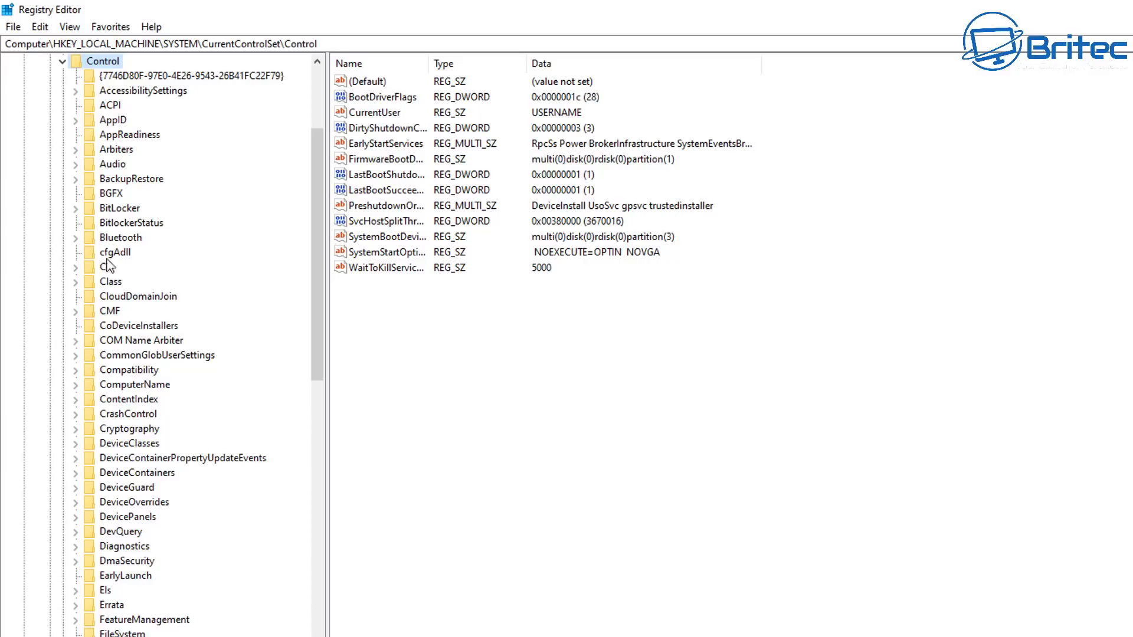
{"action": "scroll", "scroll_direction": "down", "scroll_amount": 3}
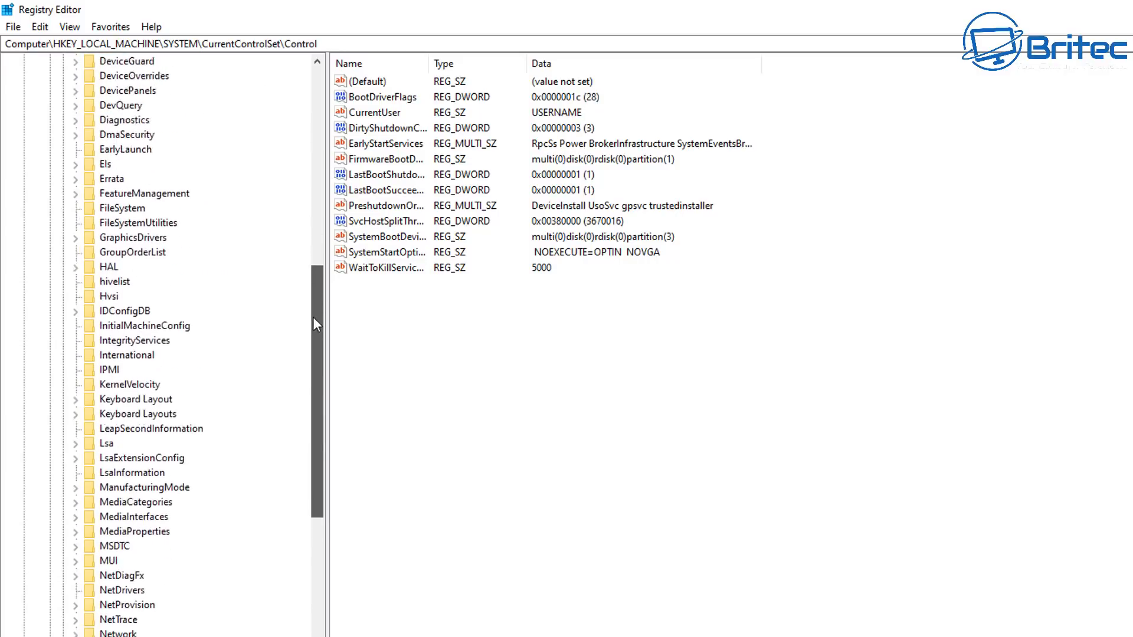
{"action": "scroll", "scroll_direction": "down", "scroll_amount": 3}
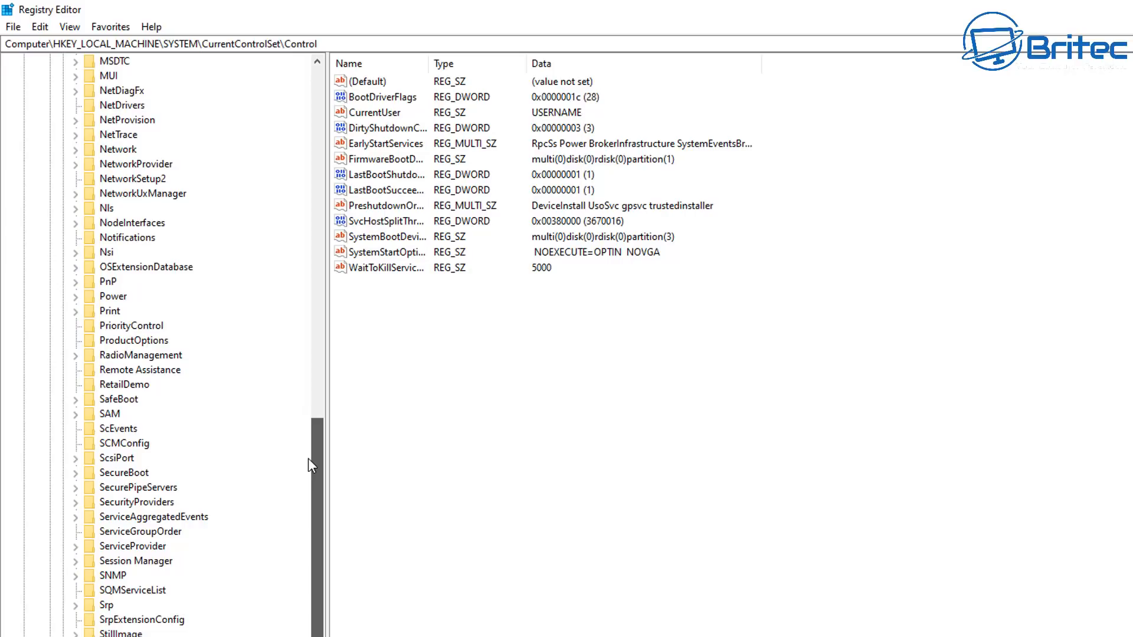
{"action": "mouse_move", "coordinate": [220, 601]}
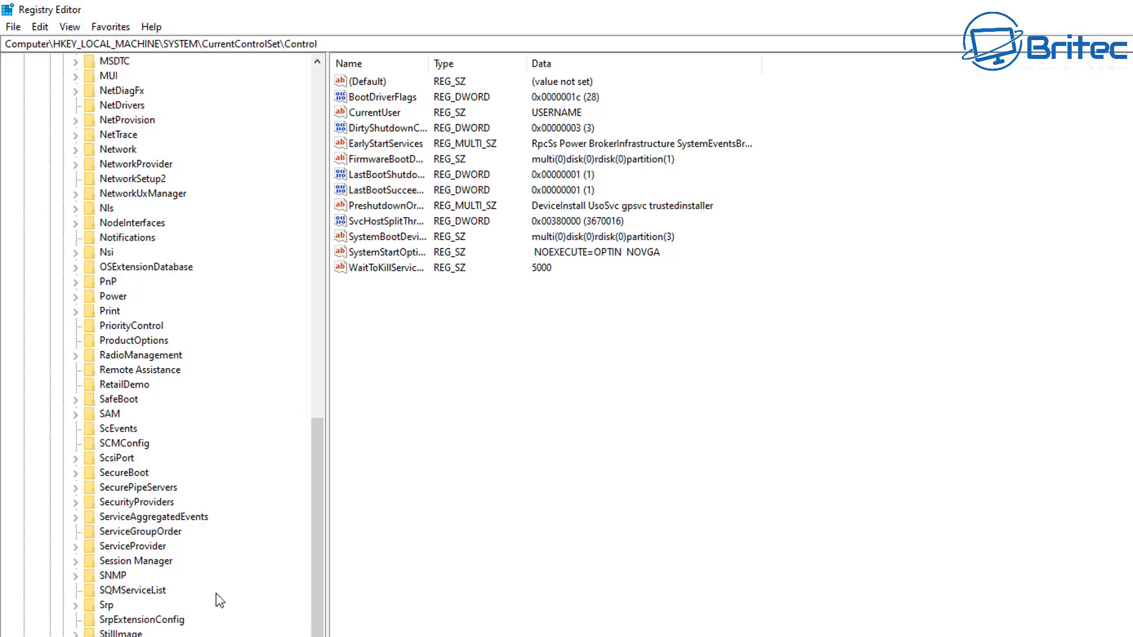
{"action": "left_click", "coordinate": [136, 560]}
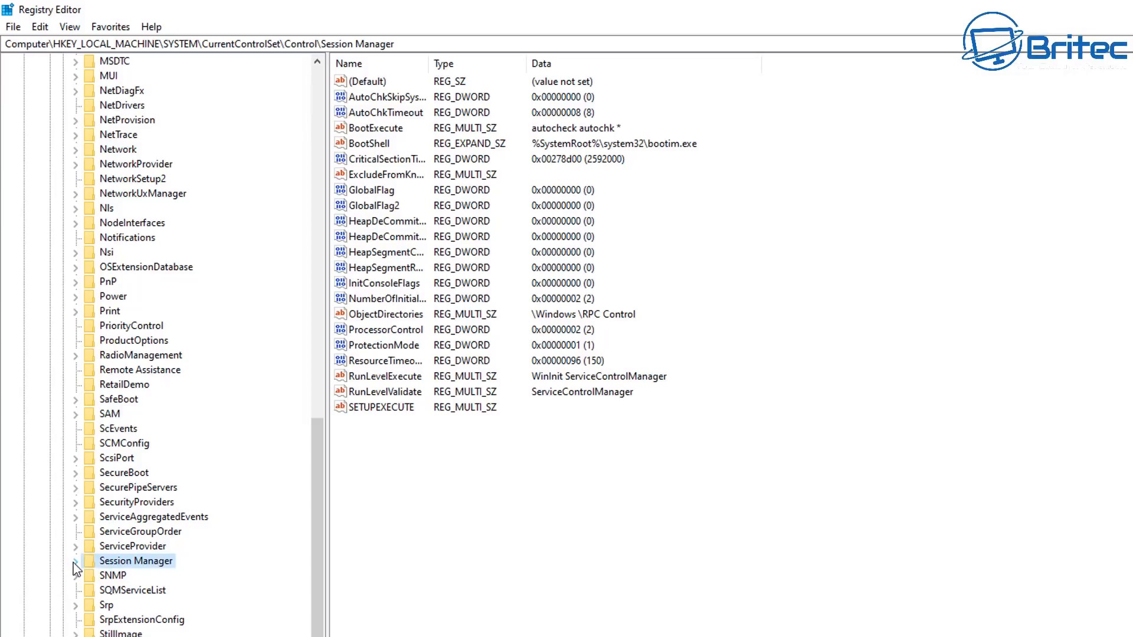
- Open Session Manager > Memory Management and open the ClearPageFileAtShutdown value for editing
{"action": "left_click", "coordinate": [75, 561]}
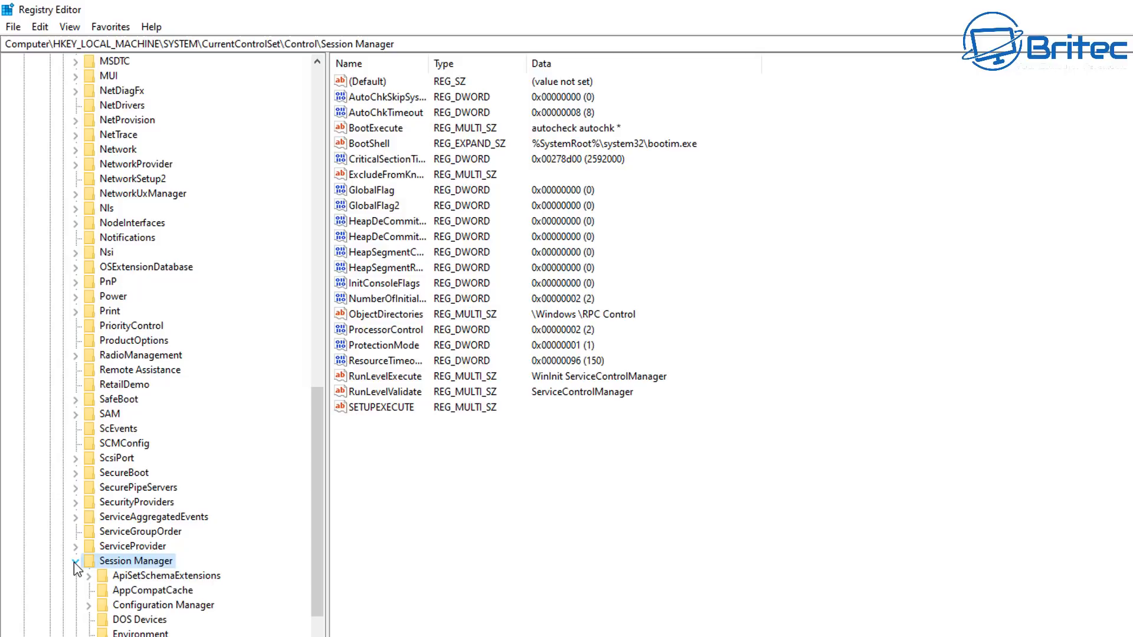
{"action": "left_click", "coordinate": [77, 561]}
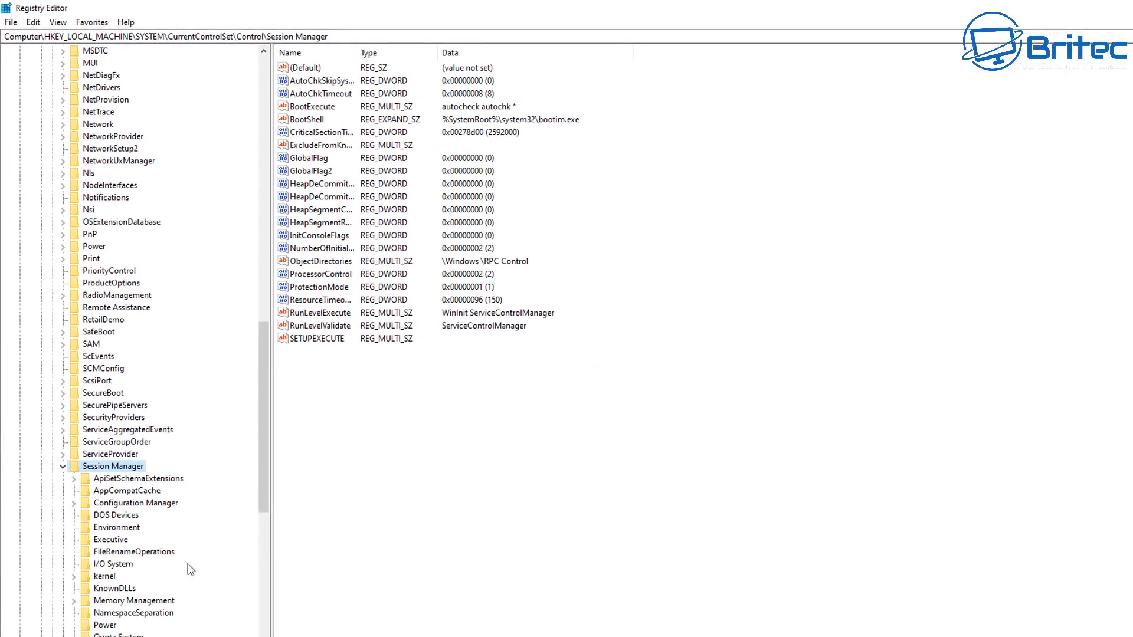
{"action": "left_click", "coordinate": [133, 601]}
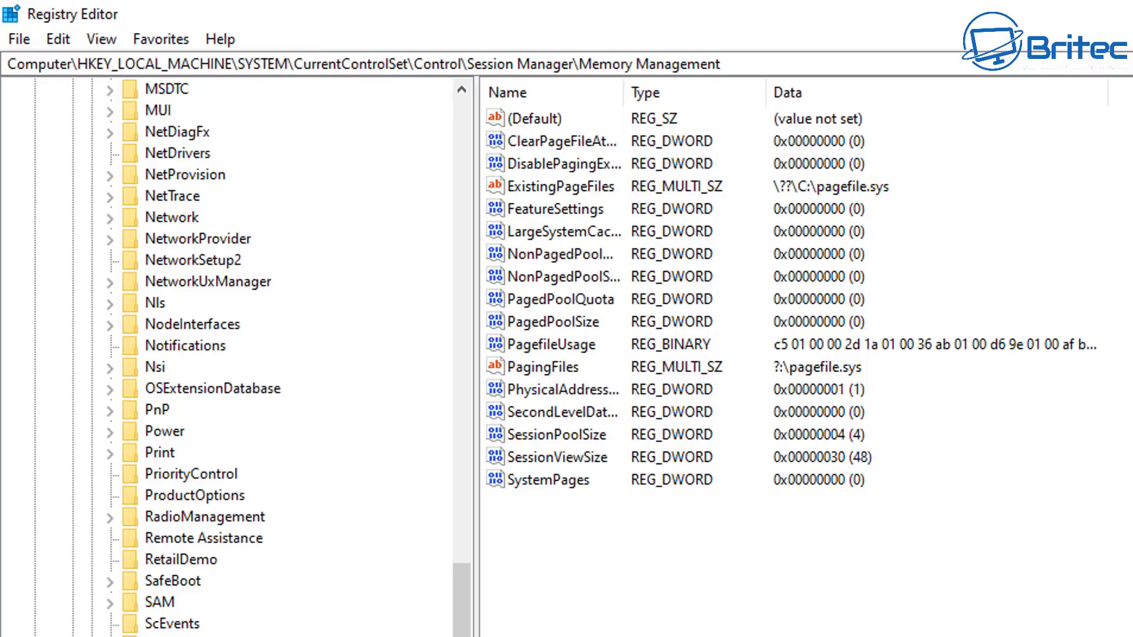
{"action": "mouse_move", "coordinate": [625, 51]}
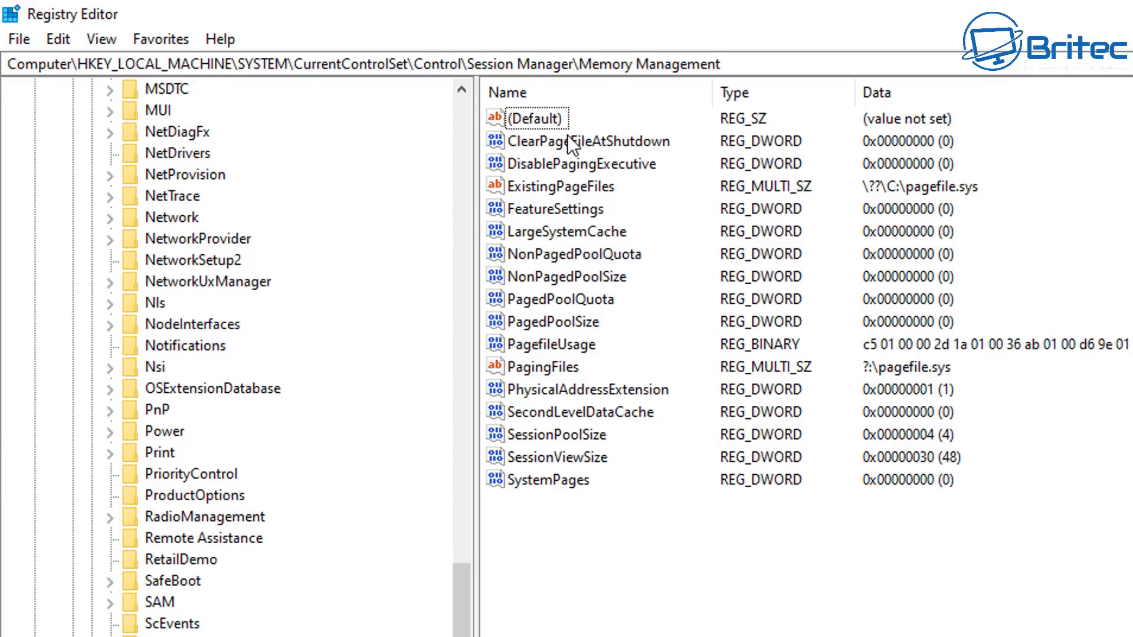
{"action": "mouse_move", "coordinate": [609, 148]}
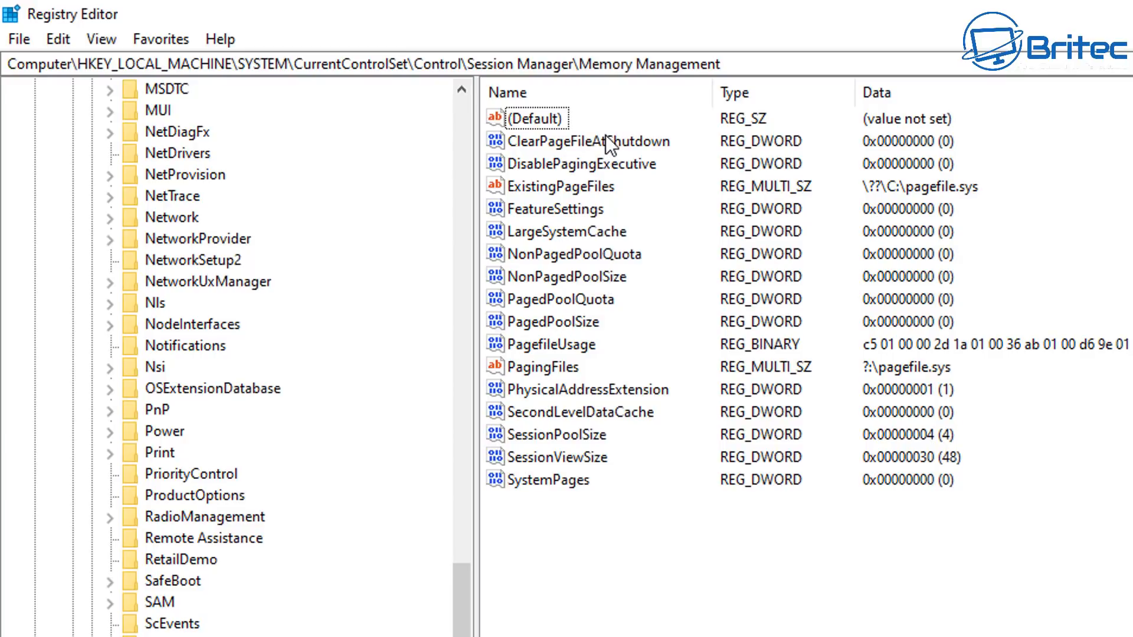
{"action": "left_click", "coordinate": [588, 141]}
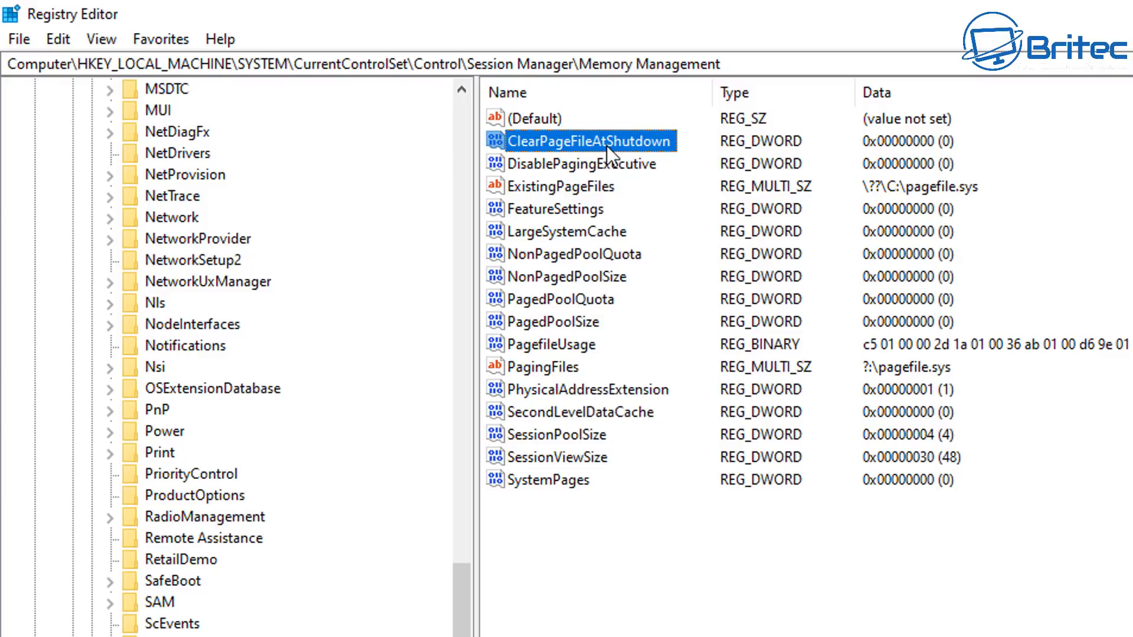
{"action": "double_click", "coordinate": [589, 141]}
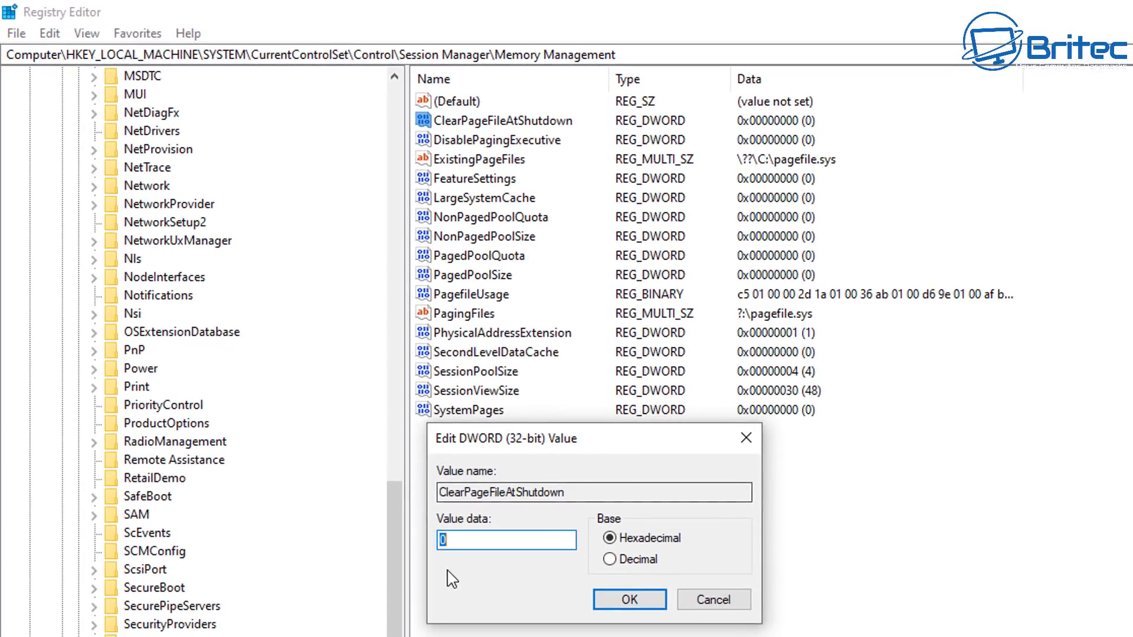
- Enter 1 as ClearPageFileAtShutdown's value data and confirm
{"action": "type", "text": "1"}
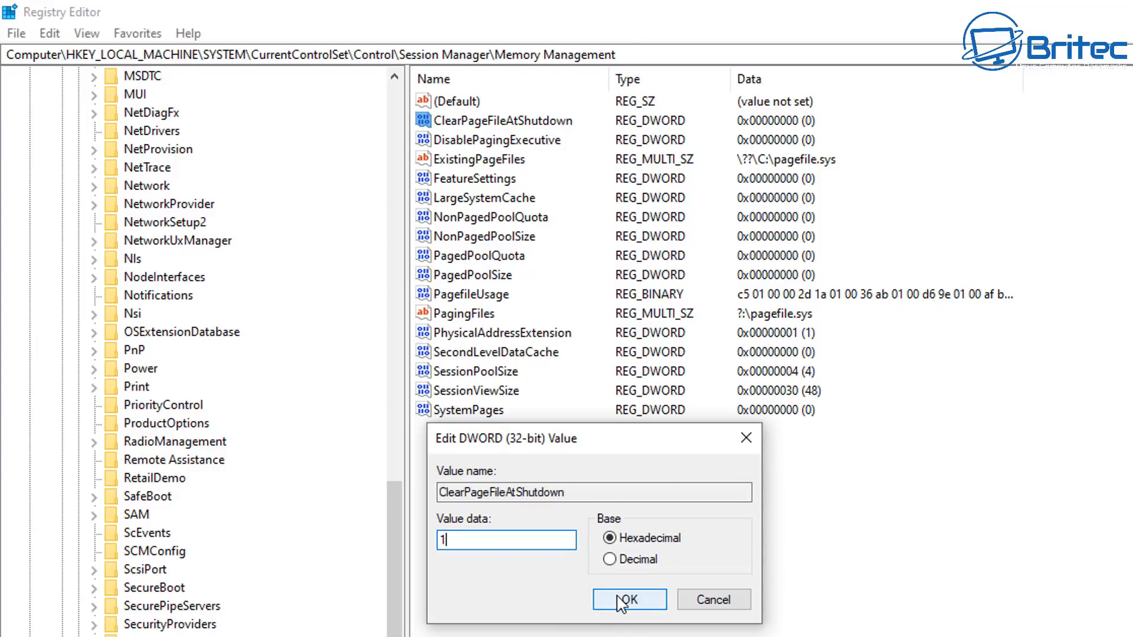
{"action": "left_click", "coordinate": [629, 599]}
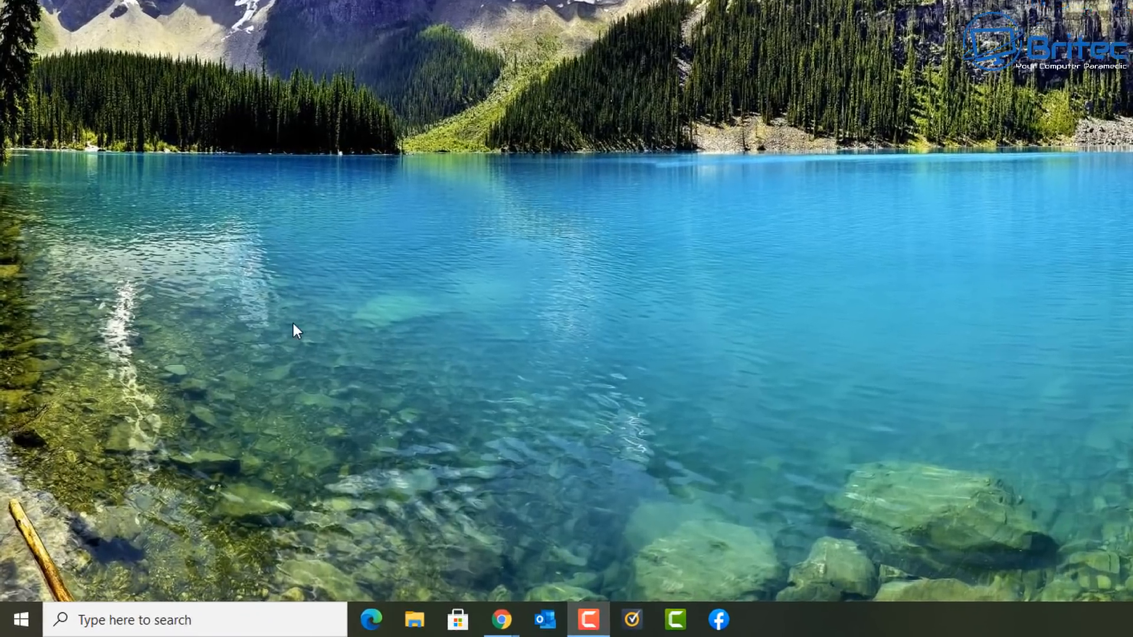
- Search for and open the Group Policy Editor, then expand Computer Configuration down to Local Policies > Security Options
{"action": "type", "text": "google Chrome"}
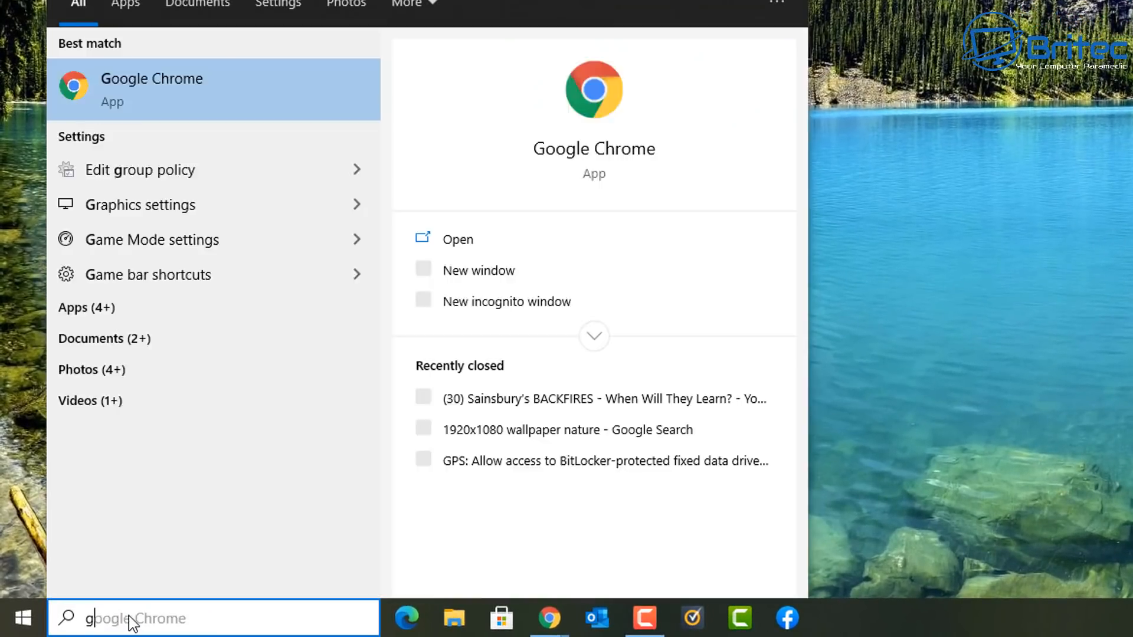
{"action": "type", "text": "gpo"}
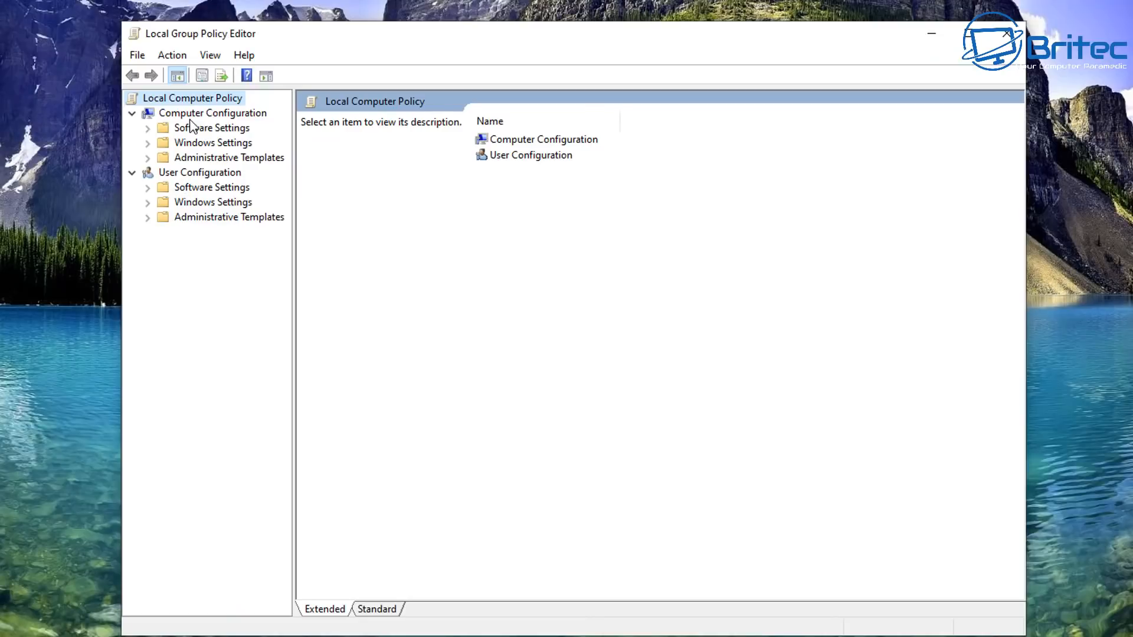
{"action": "left_click", "coordinate": [212, 113]}
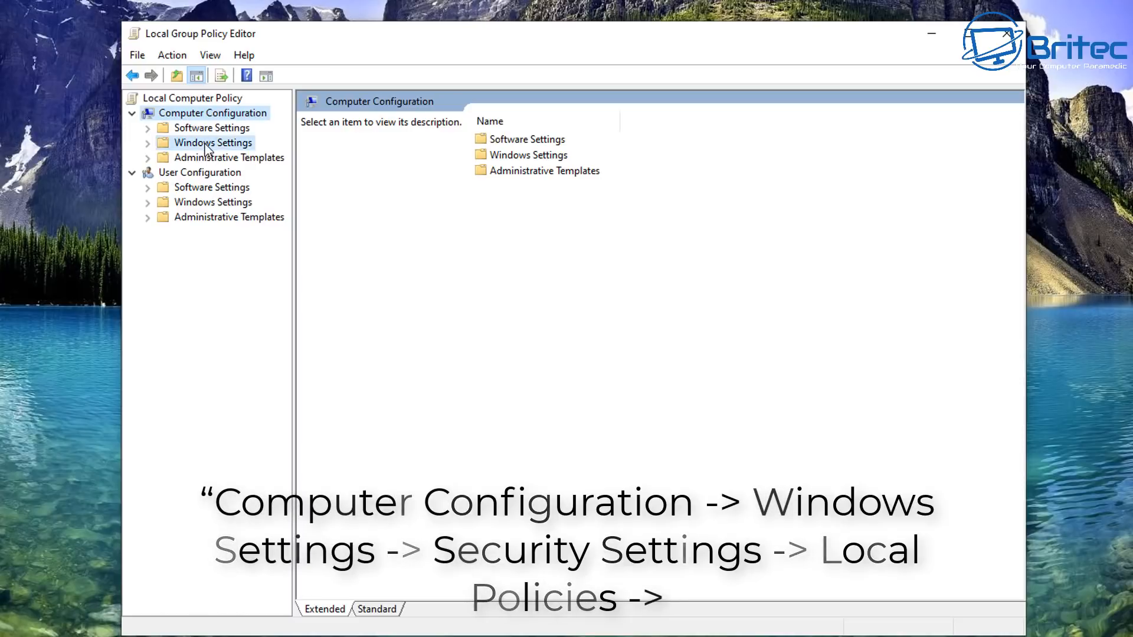
{"action": "left_click", "coordinate": [148, 143]}
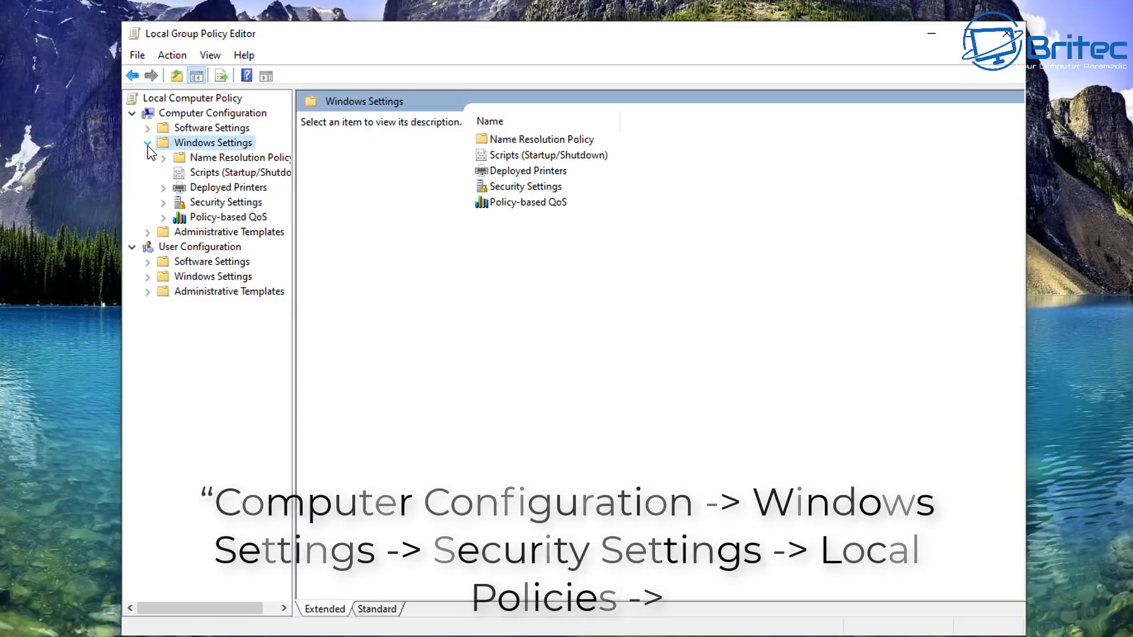
{"action": "left_click", "coordinate": [225, 203]}
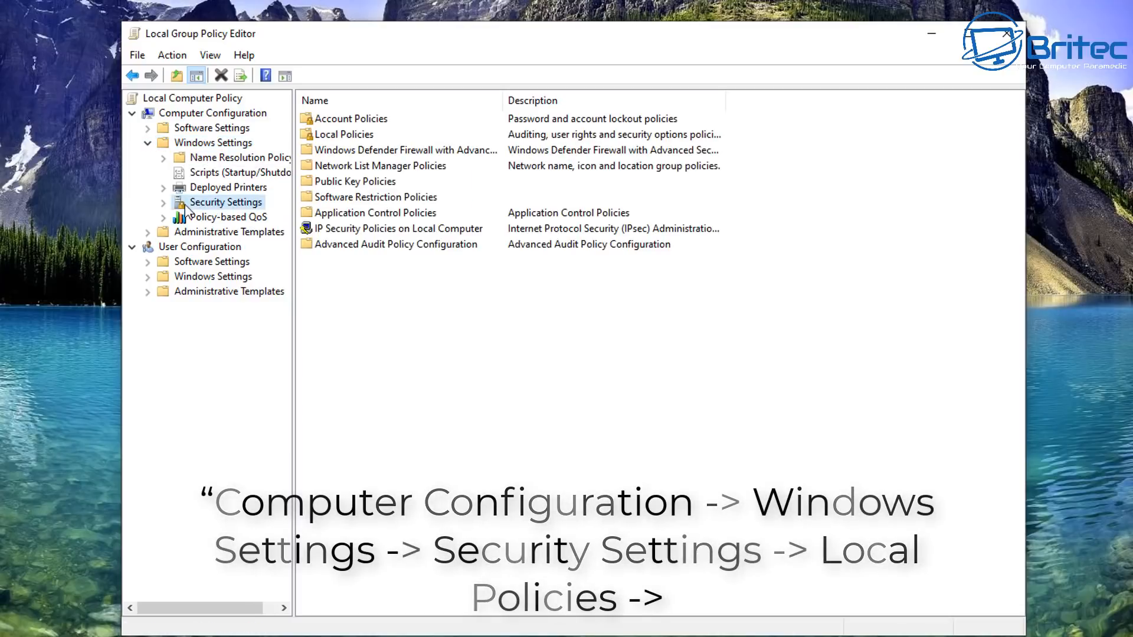
{"action": "left_click", "coordinate": [164, 202]}
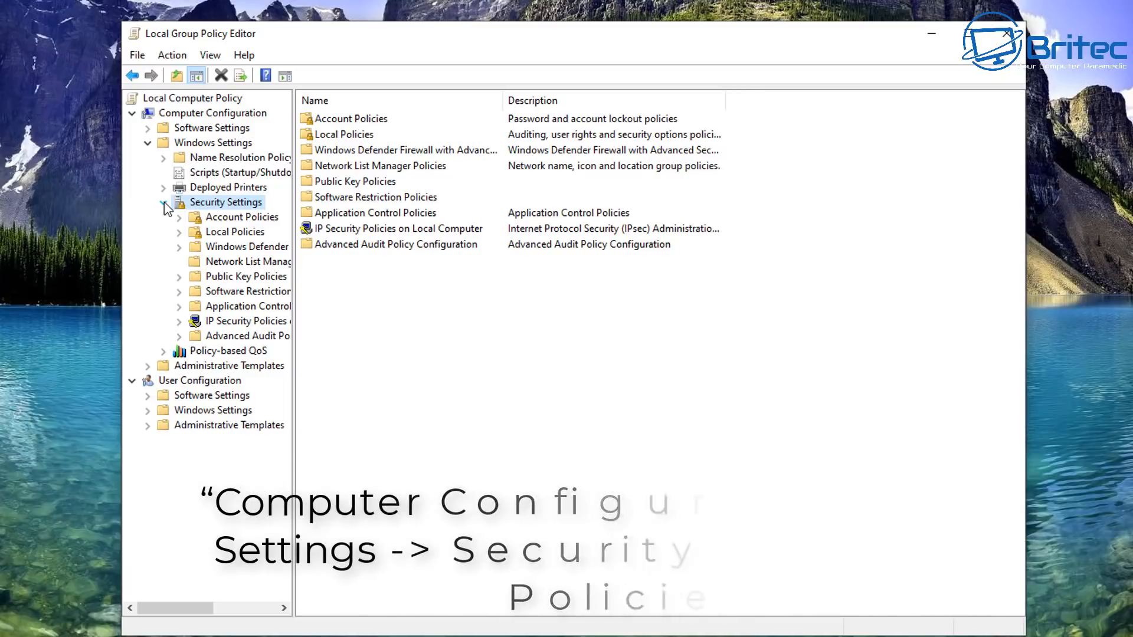
{"action": "mouse_move", "coordinate": [203, 261]}
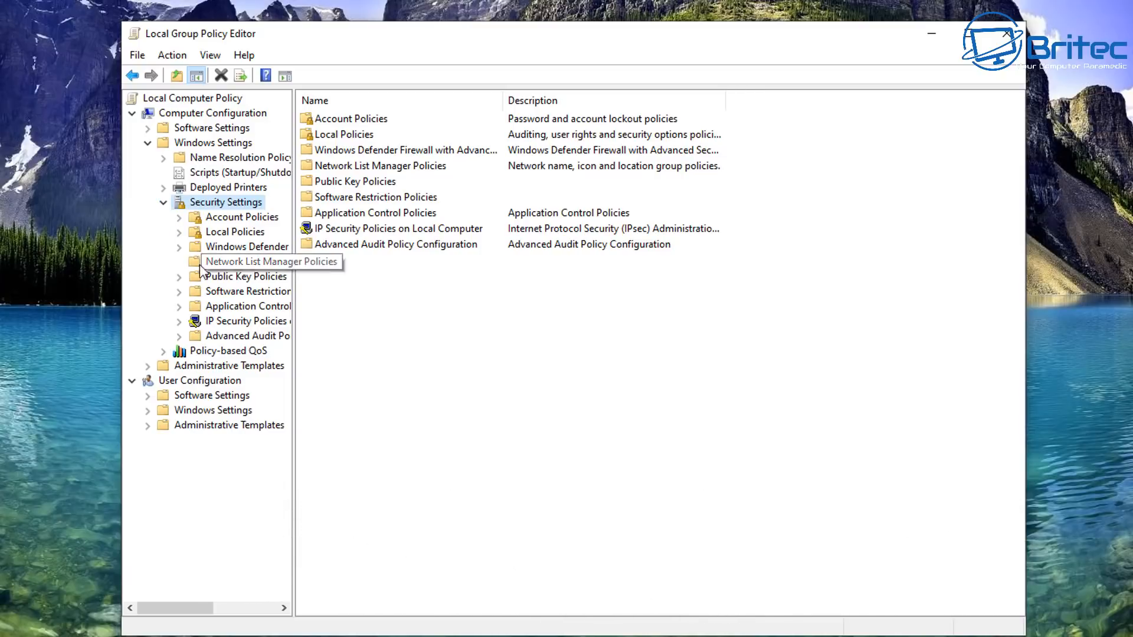
{"action": "left_click", "coordinate": [179, 231]}
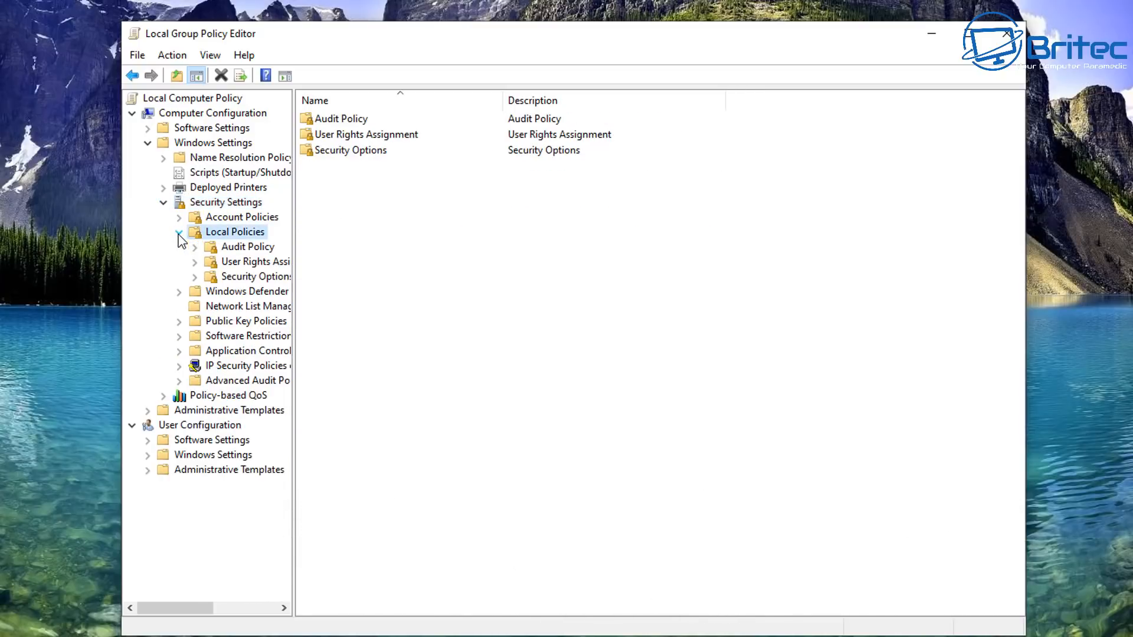
{"action": "mouse_move", "coordinate": [296, 284]}
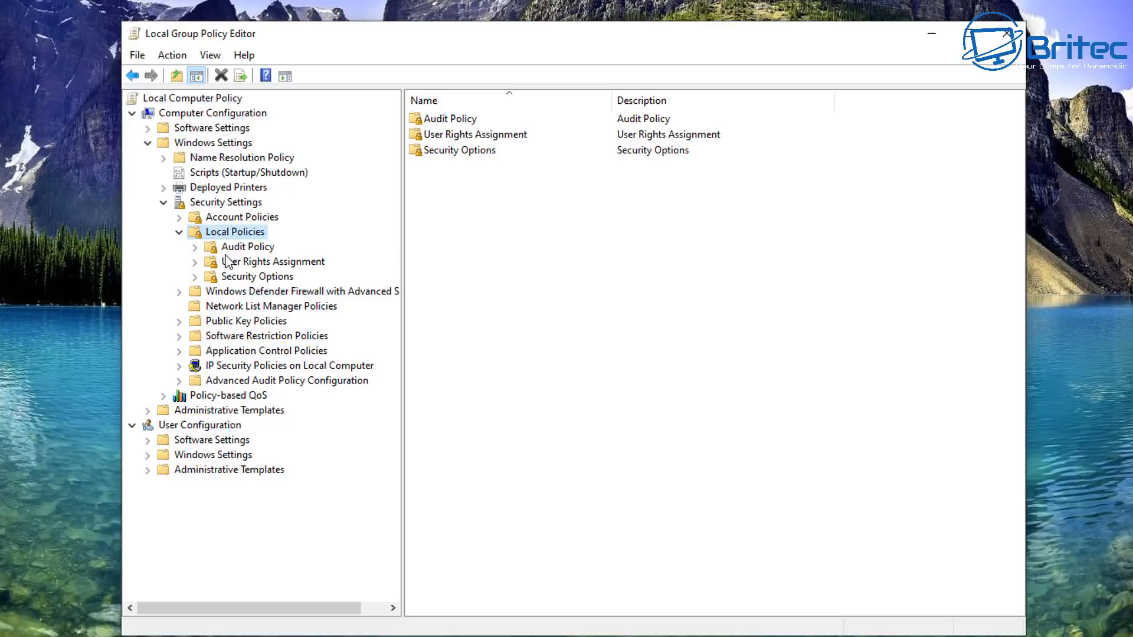
{"action": "mouse_move", "coordinate": [240, 251]}
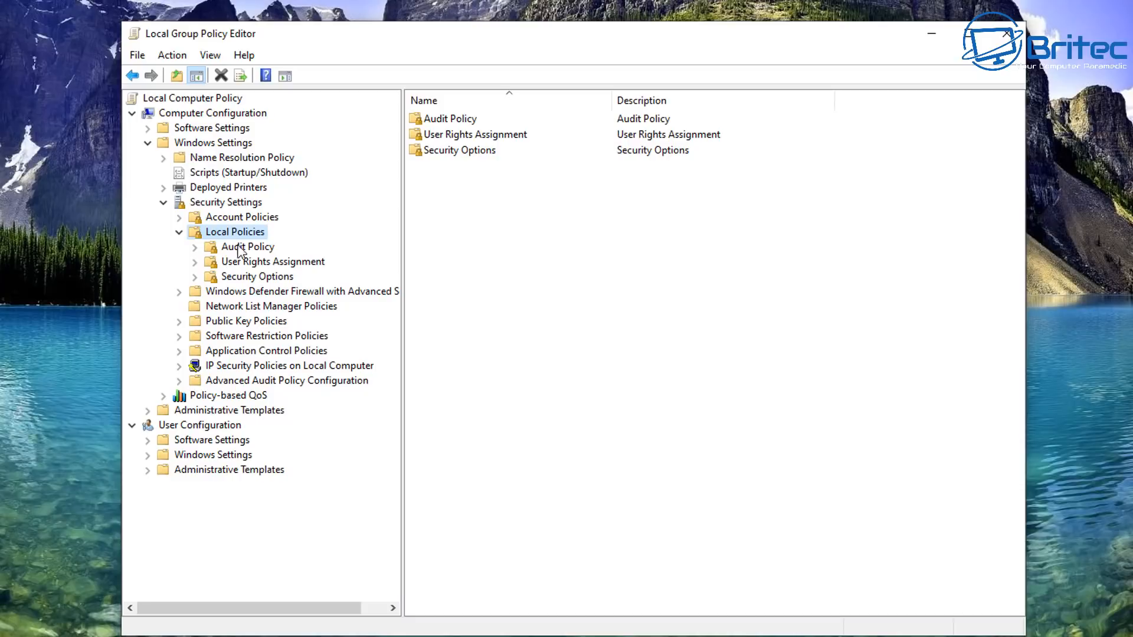
{"action": "left_click", "coordinate": [256, 276]}
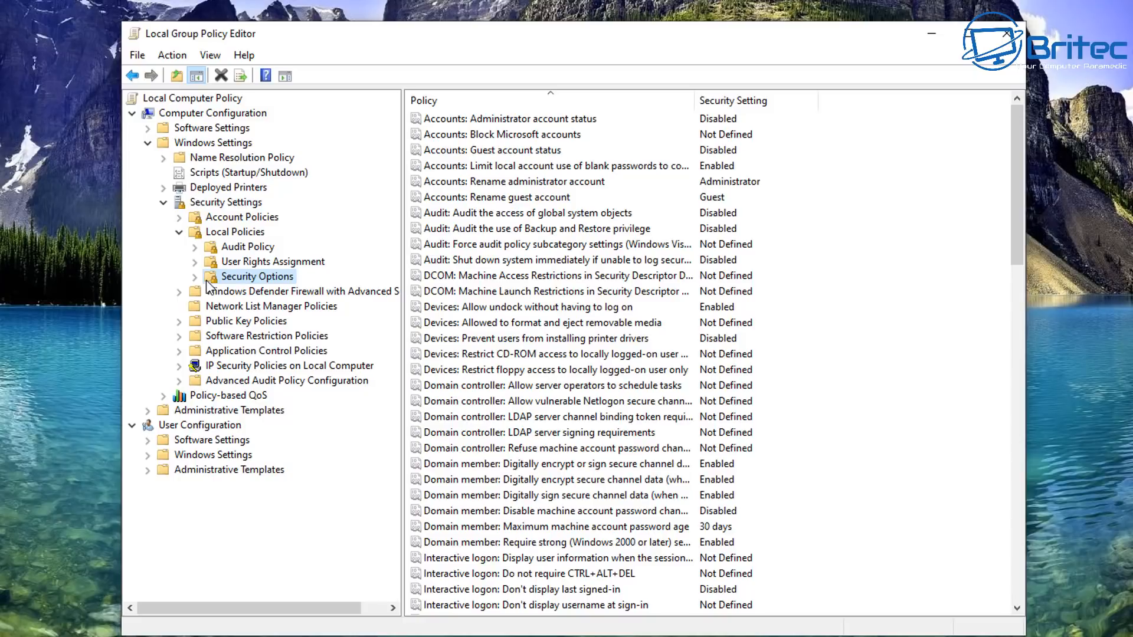
{"action": "mouse_move", "coordinate": [748, 323]}
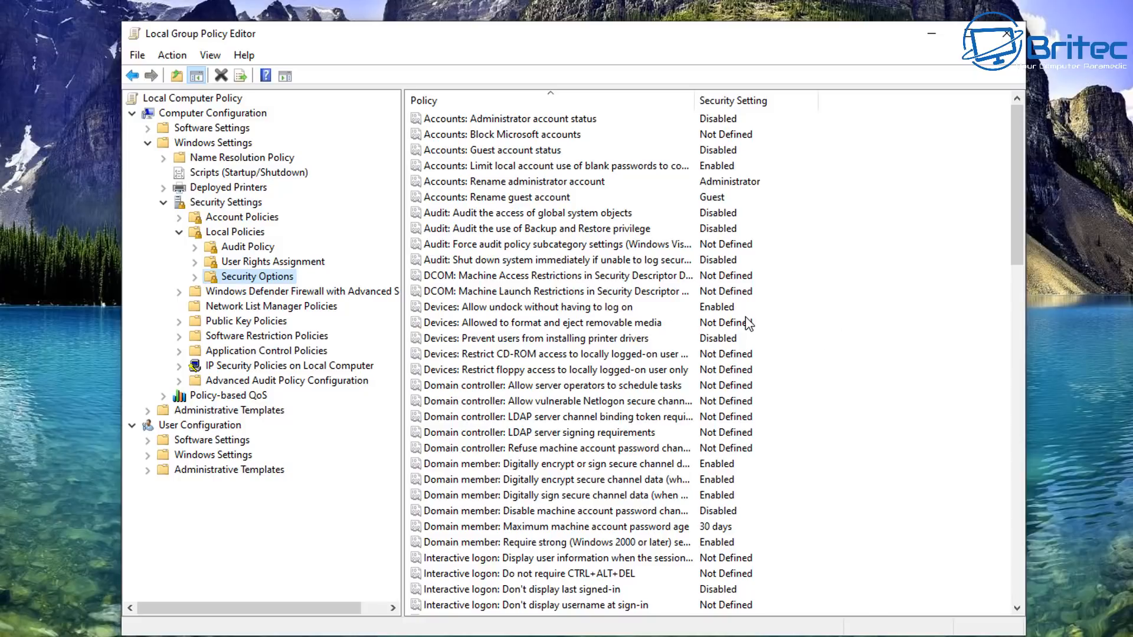
{"action": "mouse_move", "coordinate": [752, 332]}
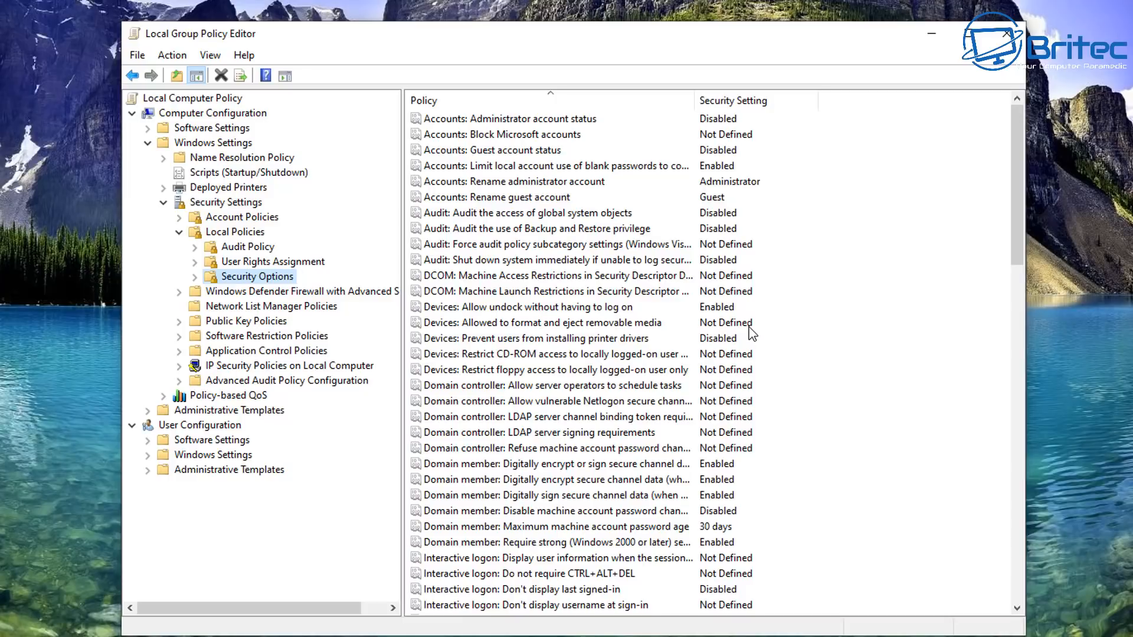
- Scroll Security Options and select 'Shutdown: Clear virtual memory pagefile', currently Disabled
{"action": "scroll", "scroll_direction": "down", "scroll_amount": 3}
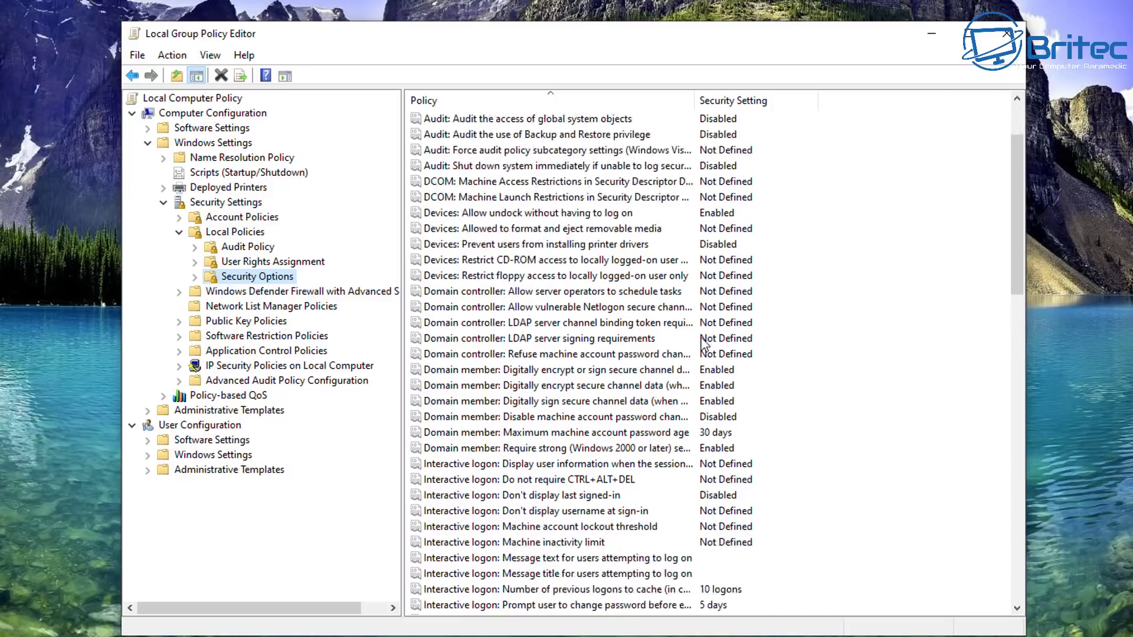
{"action": "scroll", "scroll_direction": "down", "scroll_amount": 3}
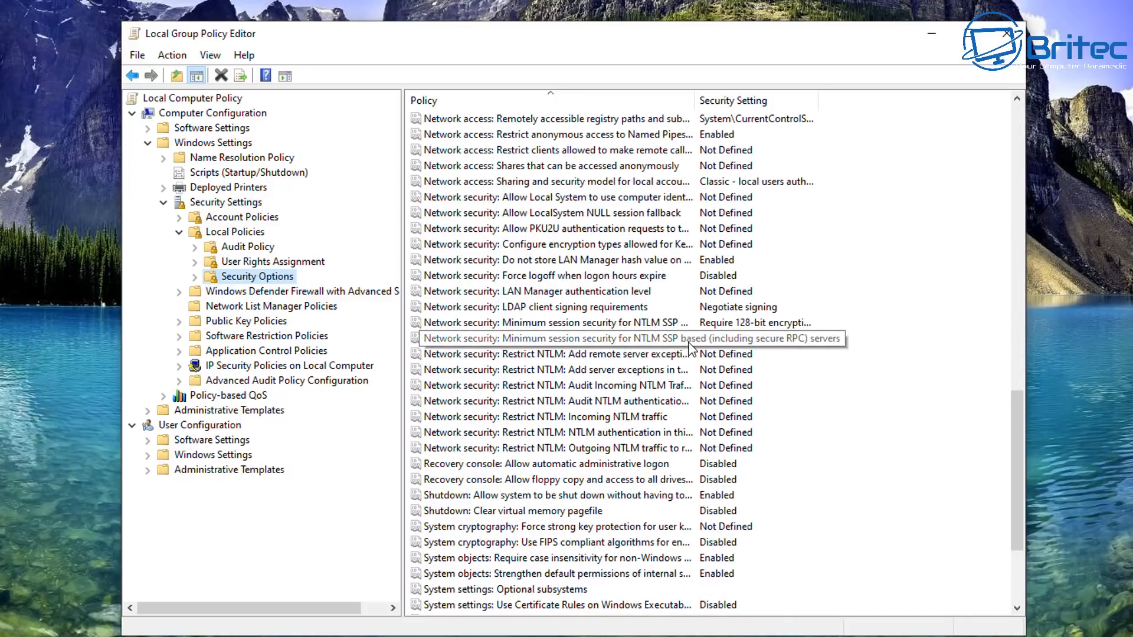
{"action": "scroll", "scroll_direction": "down", "scroll_amount": 3}
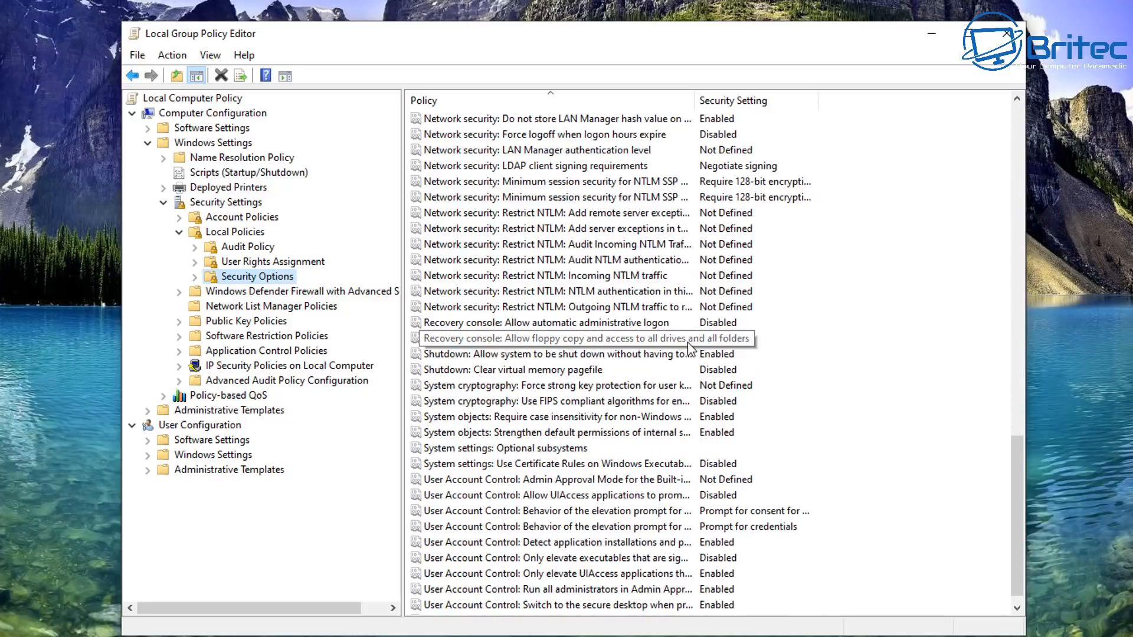
{"action": "mouse_move", "coordinate": [570, 386]}
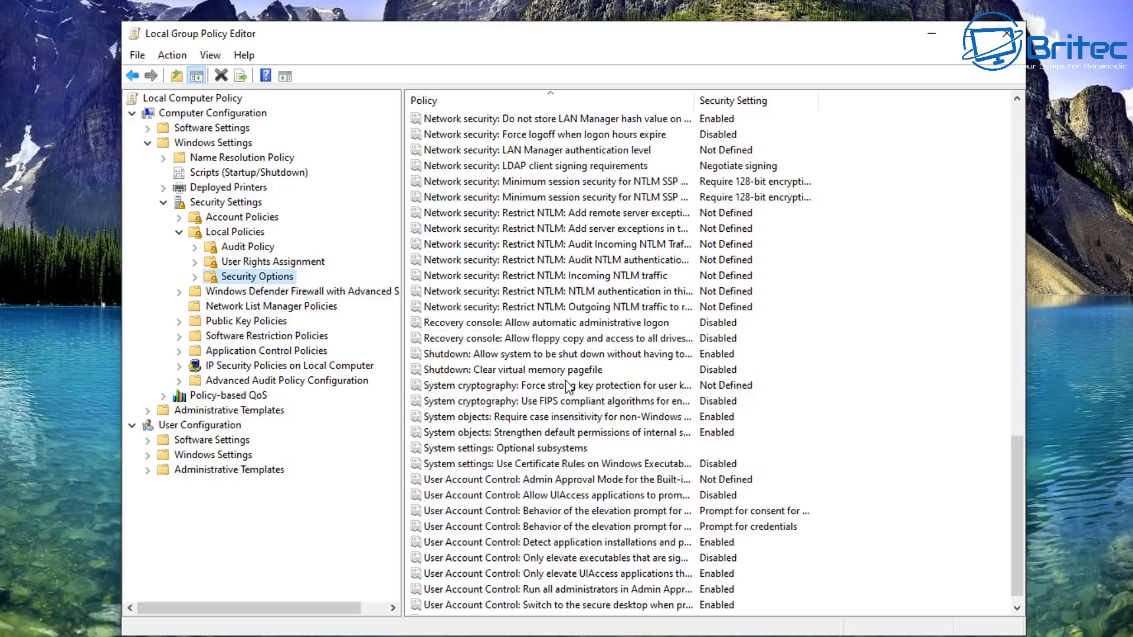
{"action": "left_click", "coordinate": [513, 369]}
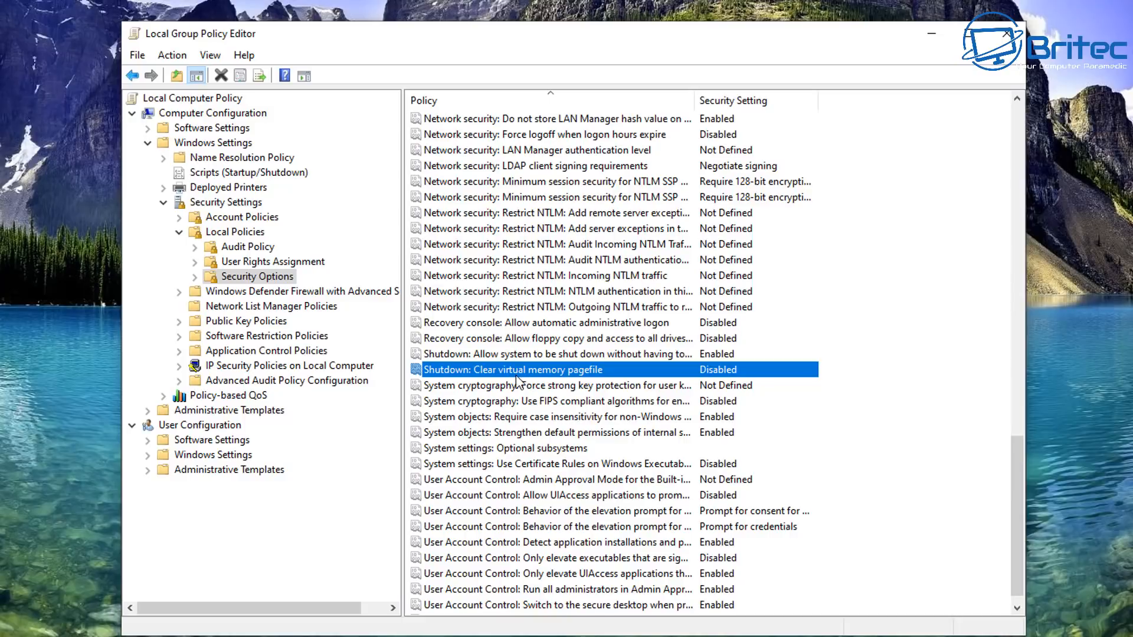
{"action": "mouse_move", "coordinate": [557, 377]}
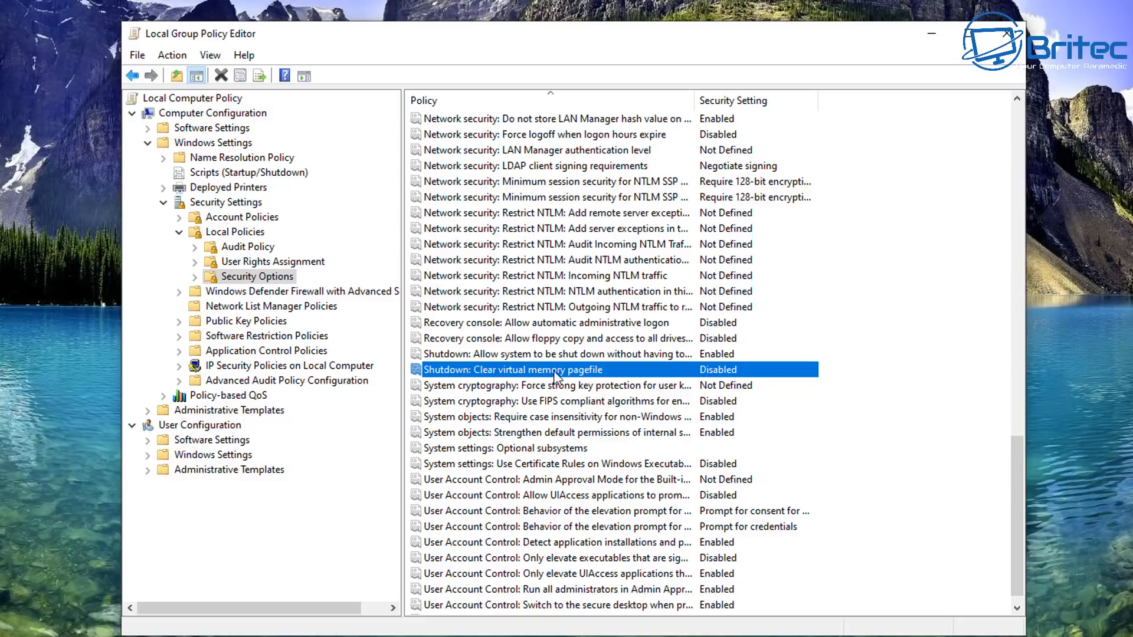
{"action": "mouse_move", "coordinate": [705, 375]}
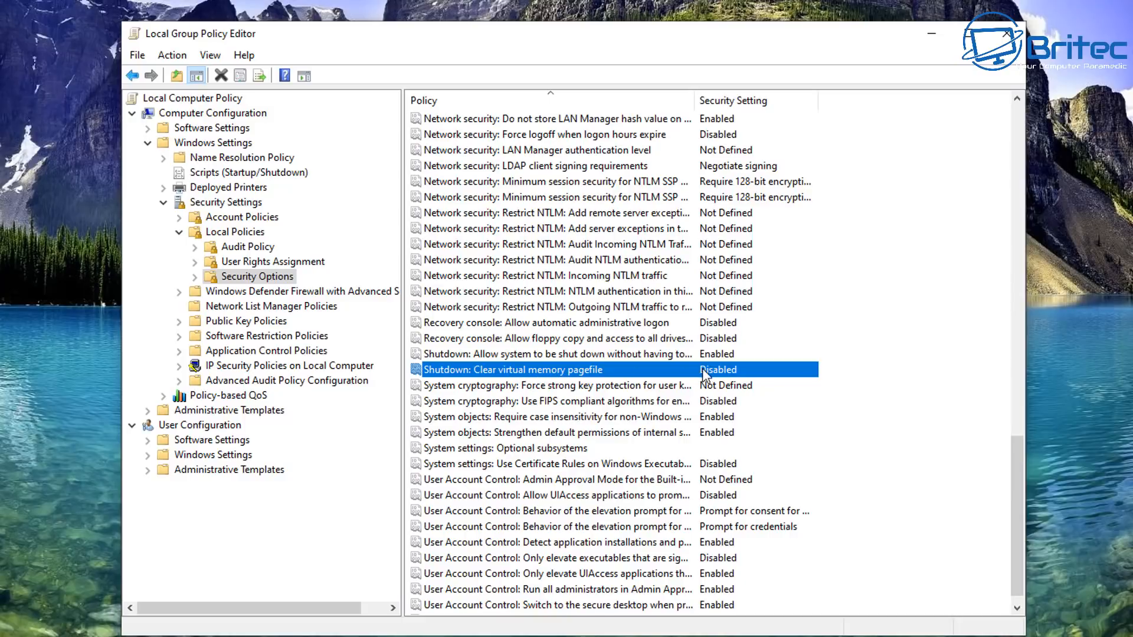
{"action": "mouse_move", "coordinate": [650, 370]}
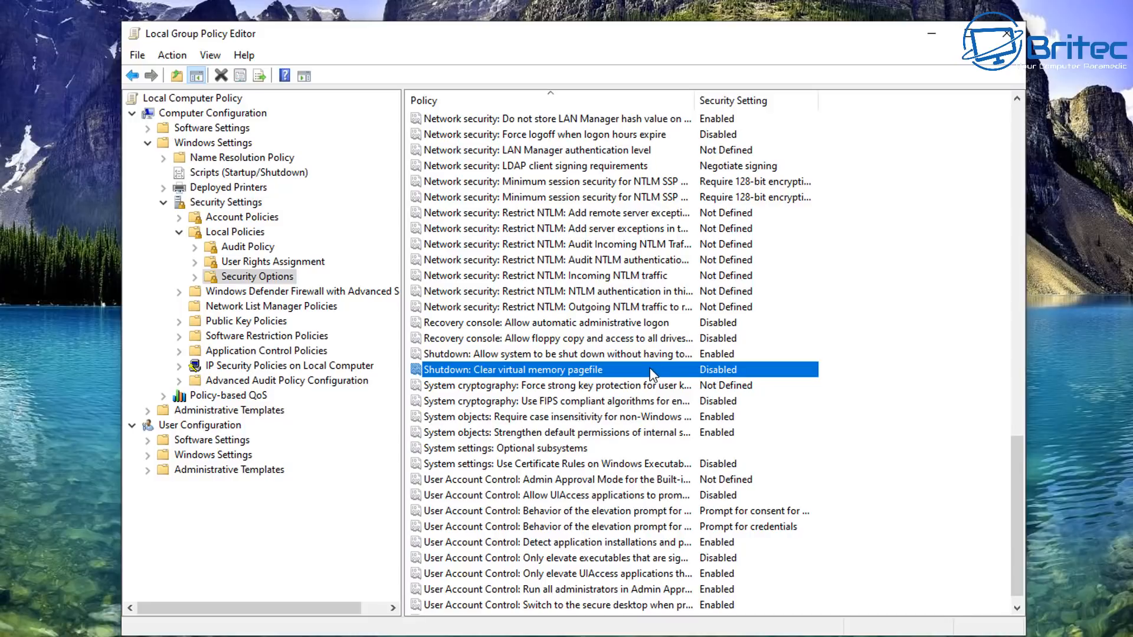
- Set 'Shutdown: Clear virtual memory pagefile' to Enabled, review its explanation, and confirm
{"action": "double_click", "coordinate": [511, 370]}
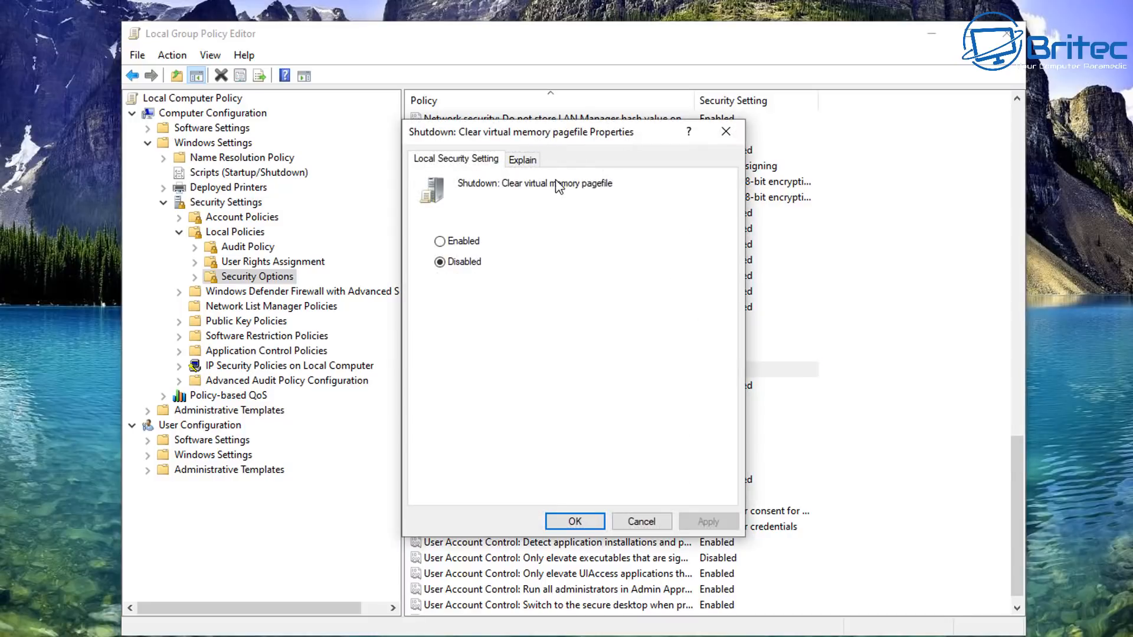
{"action": "left_click", "coordinate": [439, 240]}
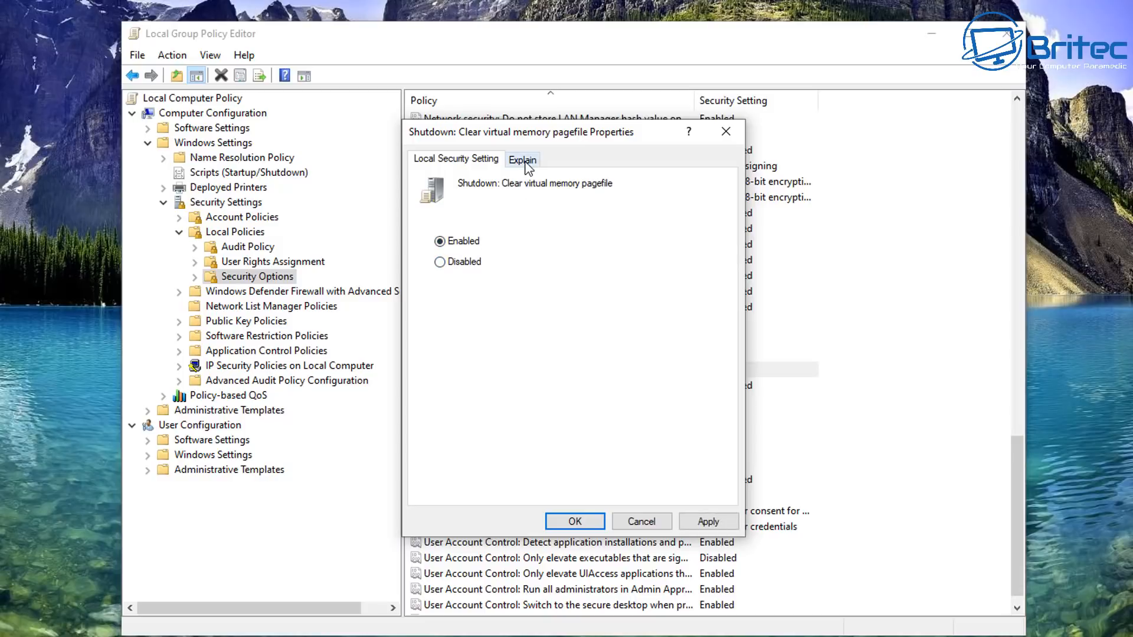
{"action": "left_click", "coordinate": [521, 159]}
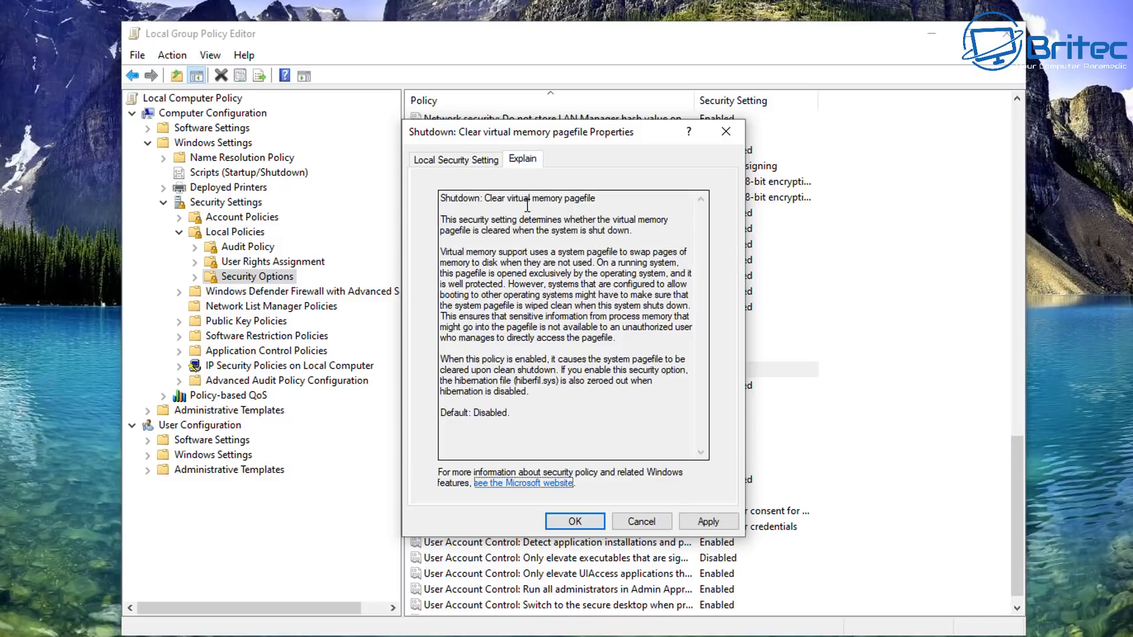
{"action": "mouse_move", "coordinate": [518, 233]}
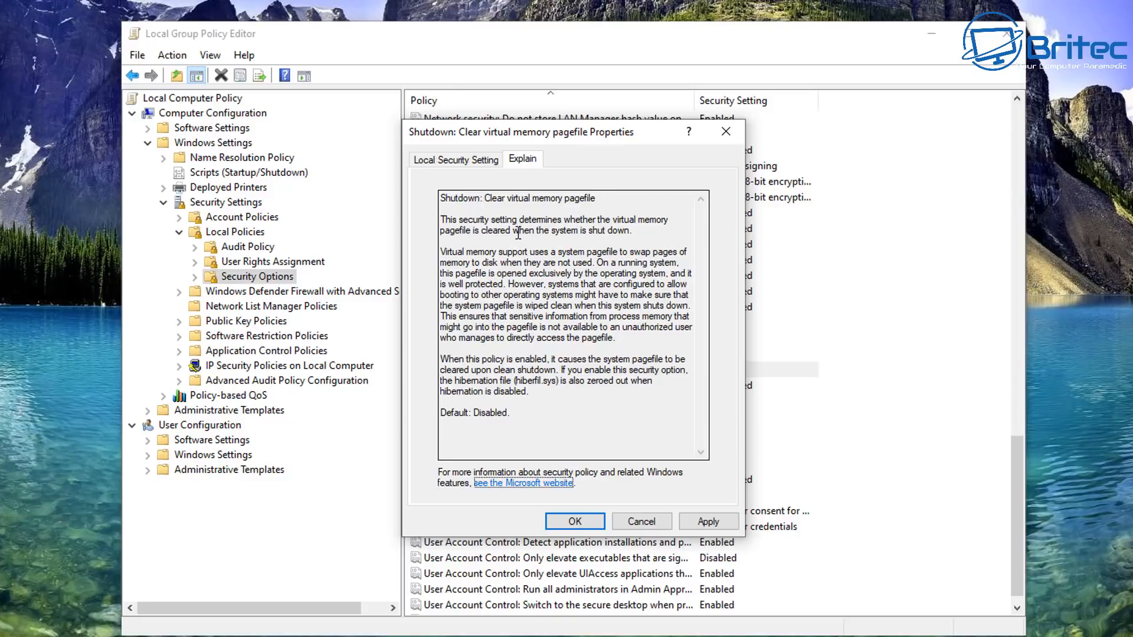
{"action": "mouse_move", "coordinate": [653, 231]}
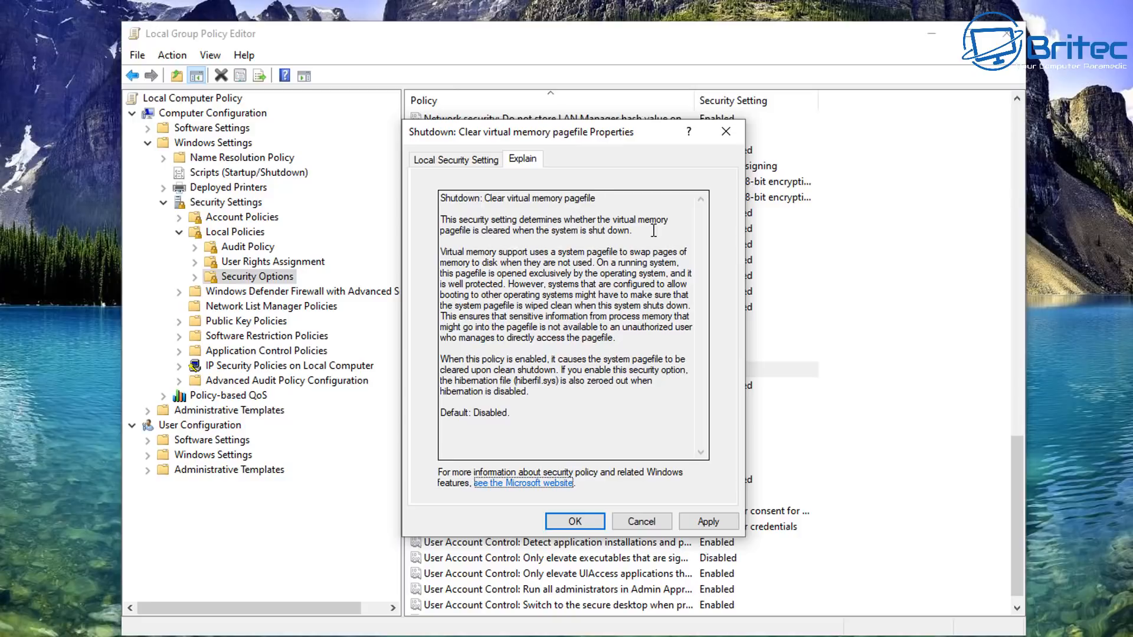
{"action": "mouse_move", "coordinate": [632, 264]}
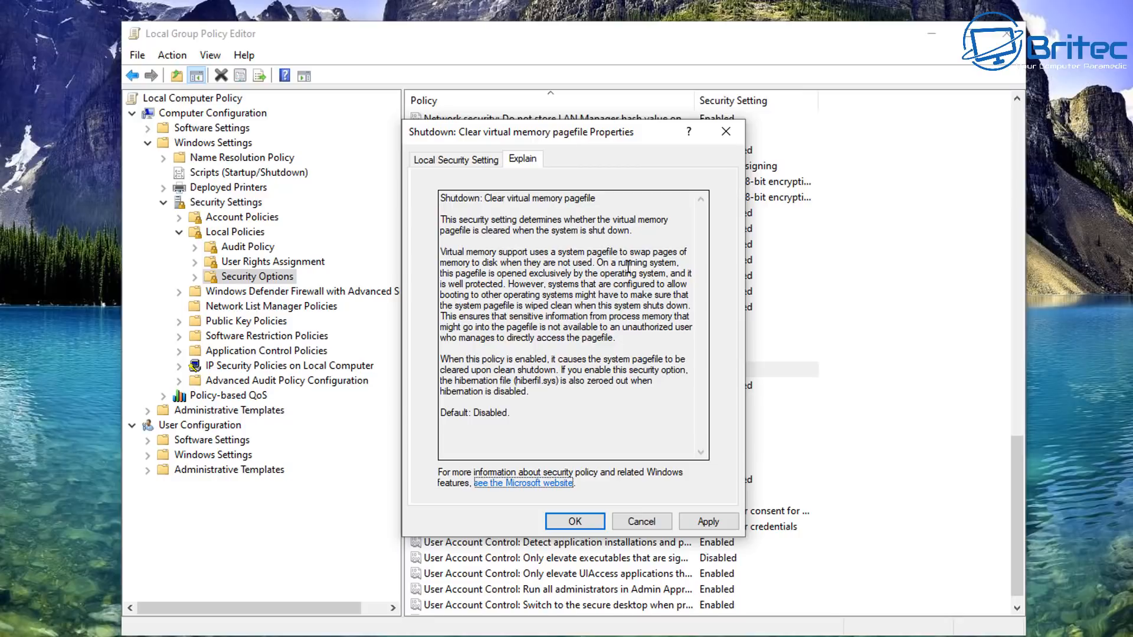
{"action": "mouse_move", "coordinate": [679, 271]}
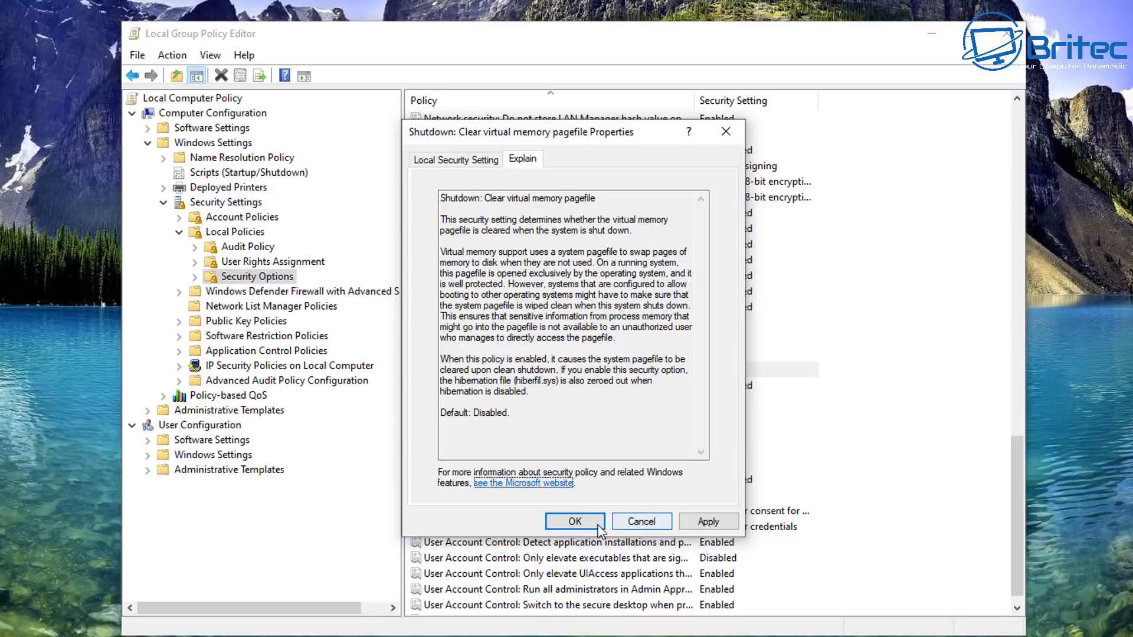
{"action": "left_click", "coordinate": [456, 160]}
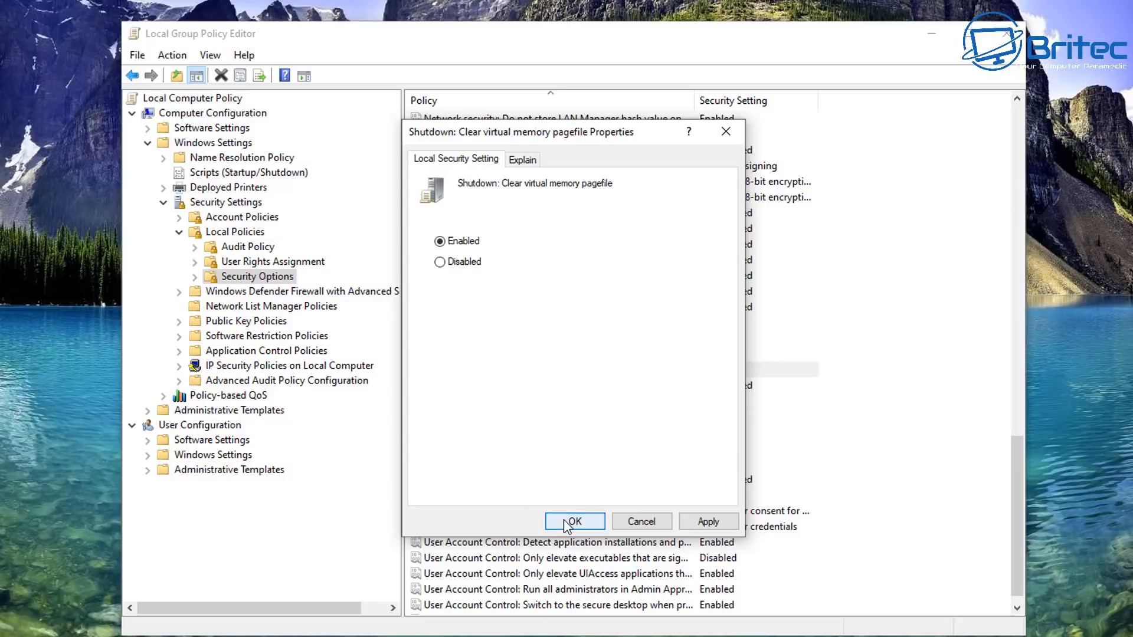
{"action": "left_click", "coordinate": [575, 521]}
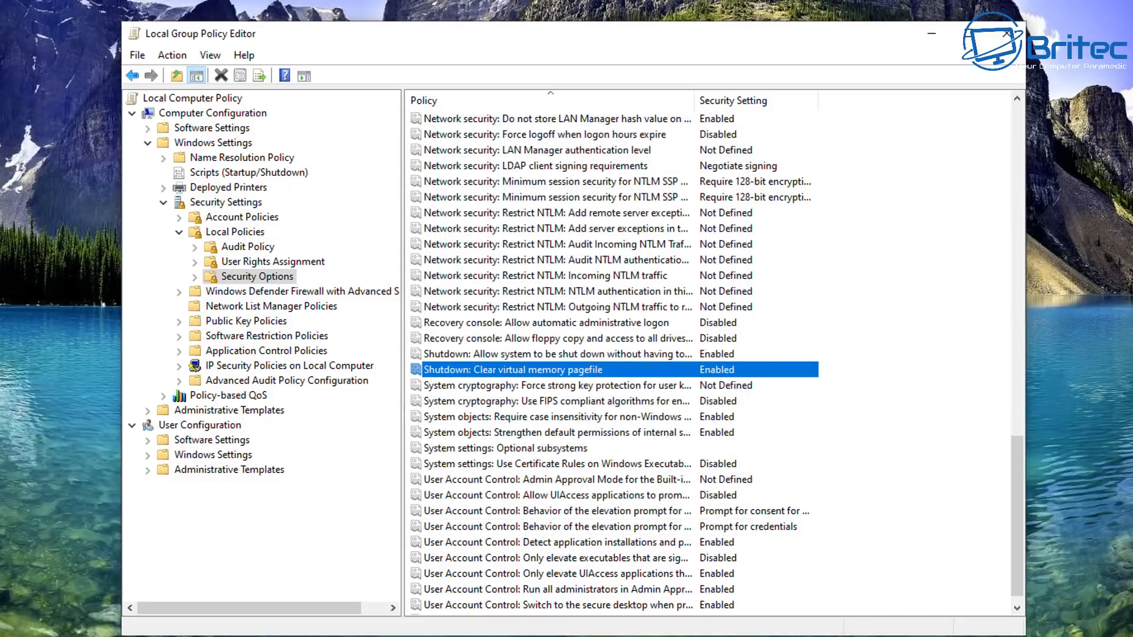
{"action": "left_click", "coordinate": [931, 33]}
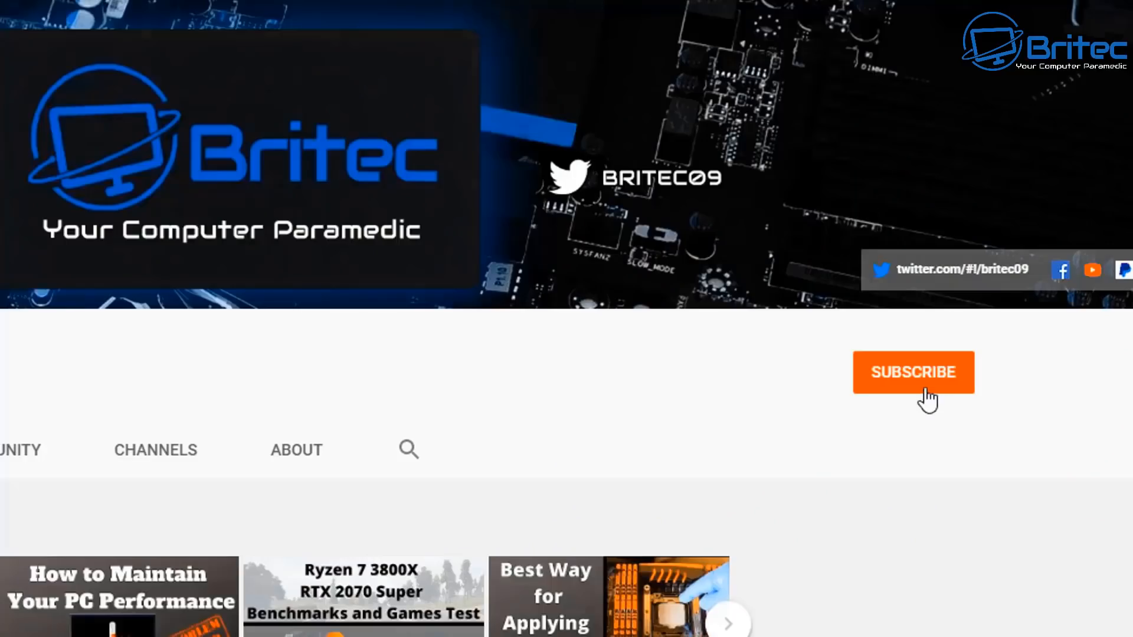
- Subscribe to the Britec channel and set its notifications to All
{"action": "left_click", "coordinate": [914, 372]}
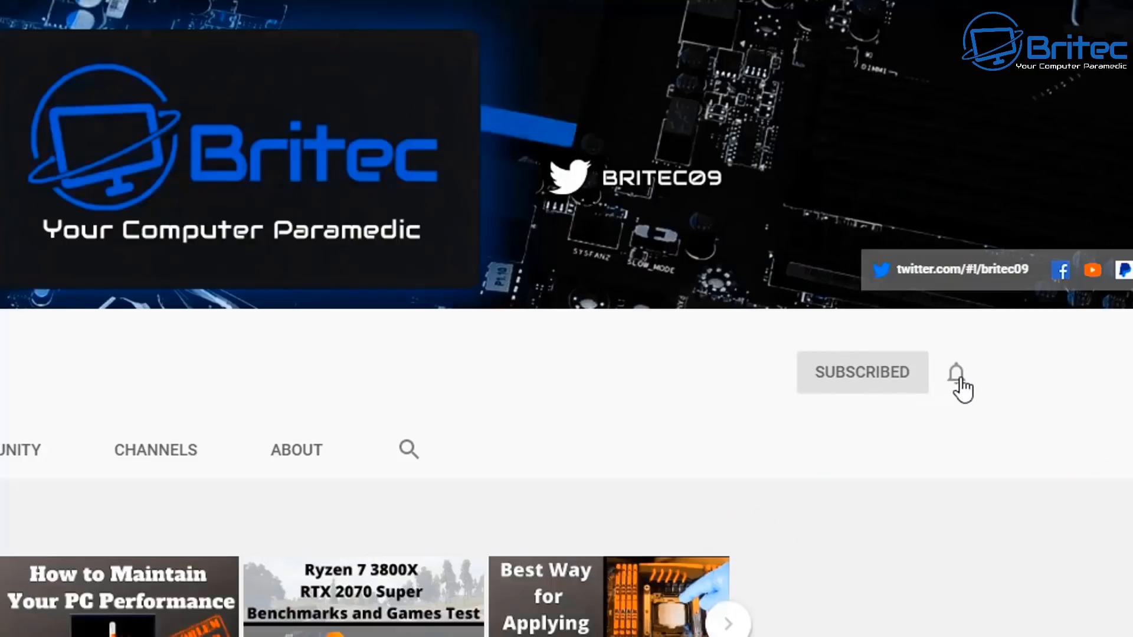
{"action": "left_click", "coordinate": [956, 373]}
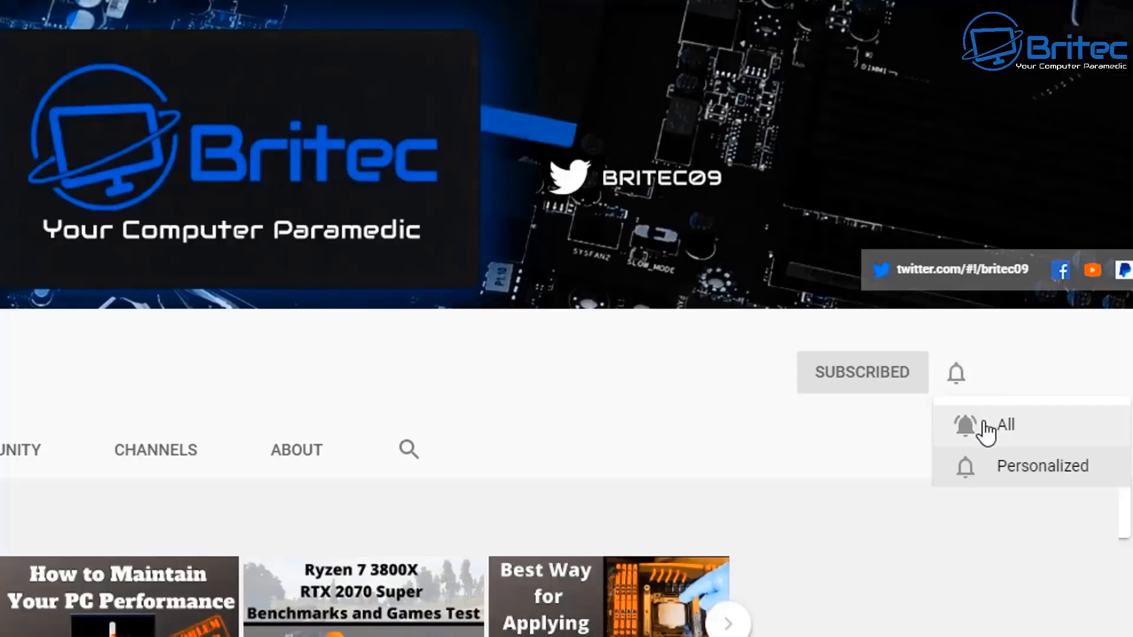
{"action": "left_click", "coordinate": [999, 426]}
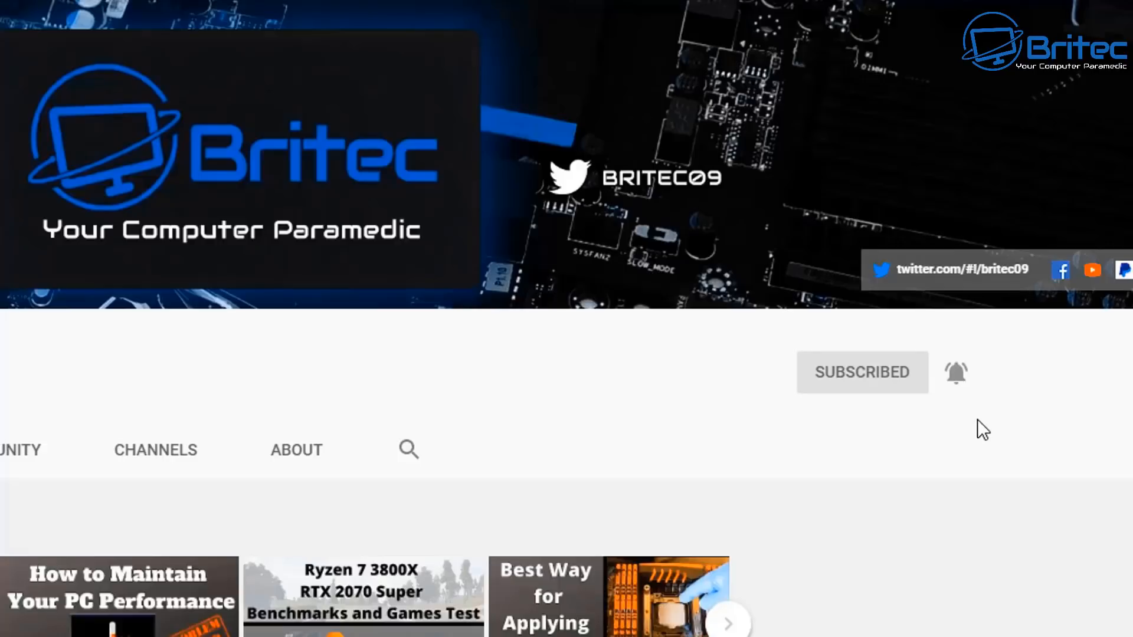